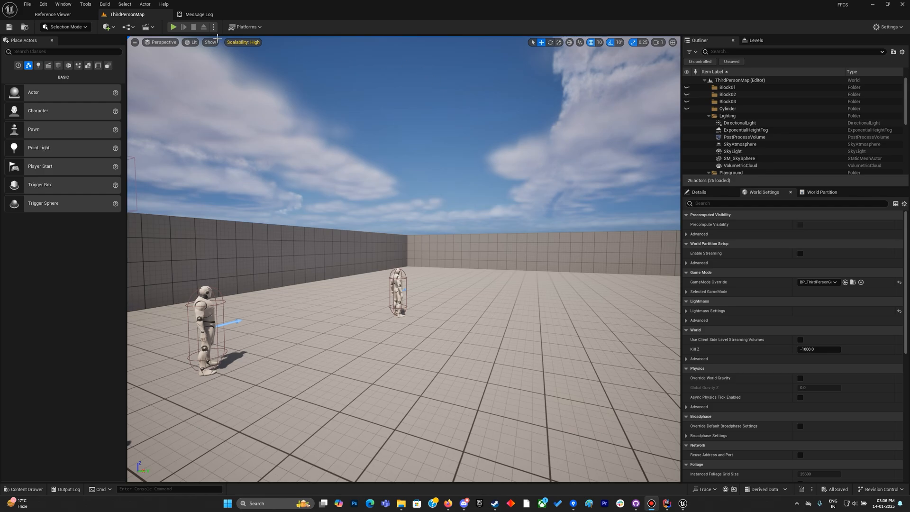
Step: Run a quick play test of the level, then bring up the BP_Grunt blueprint from the Outliner
click(173, 27)
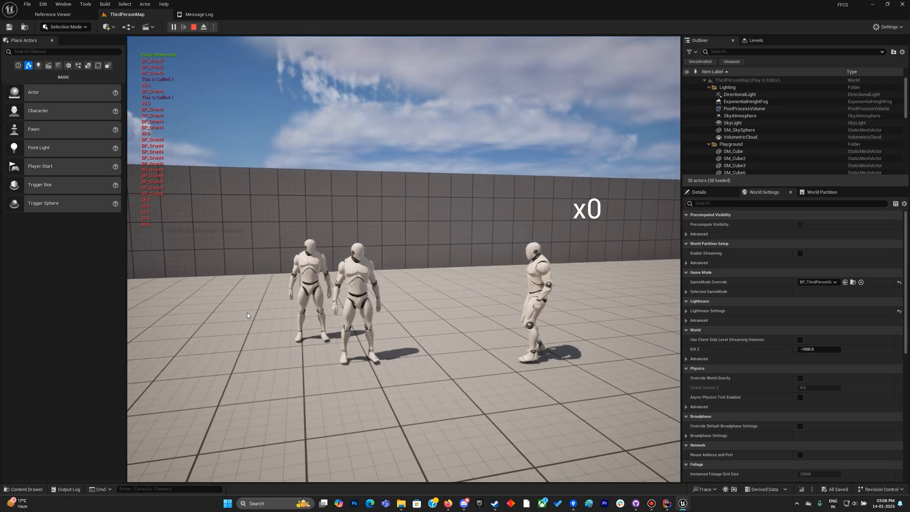
click(192, 26)
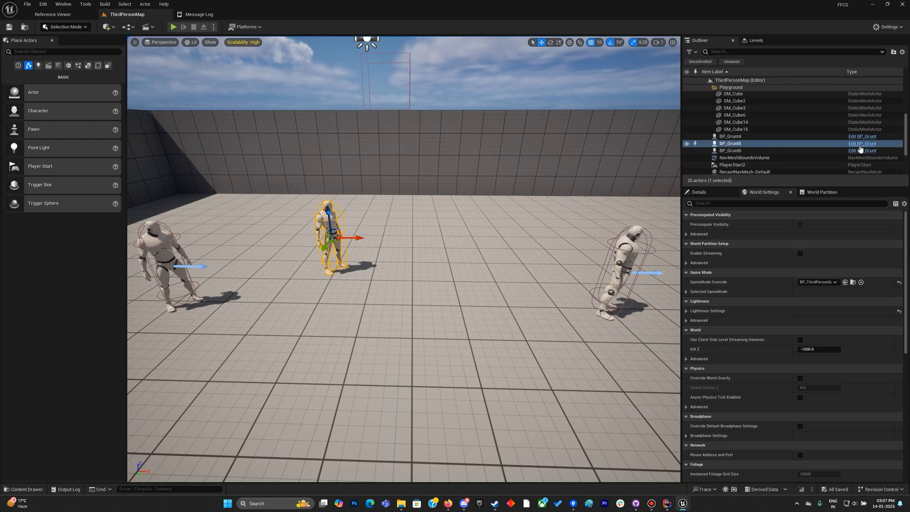
click(862, 143)
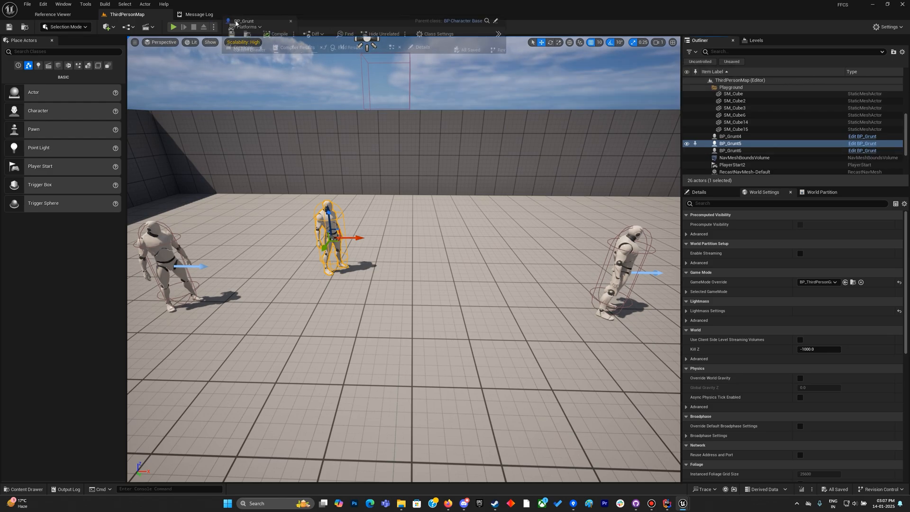
Step: Look over BP_Grunt's Asset and Edit menus and stun Event Graph, then bring up AC_EnemyComp's component options
click(61, 4)
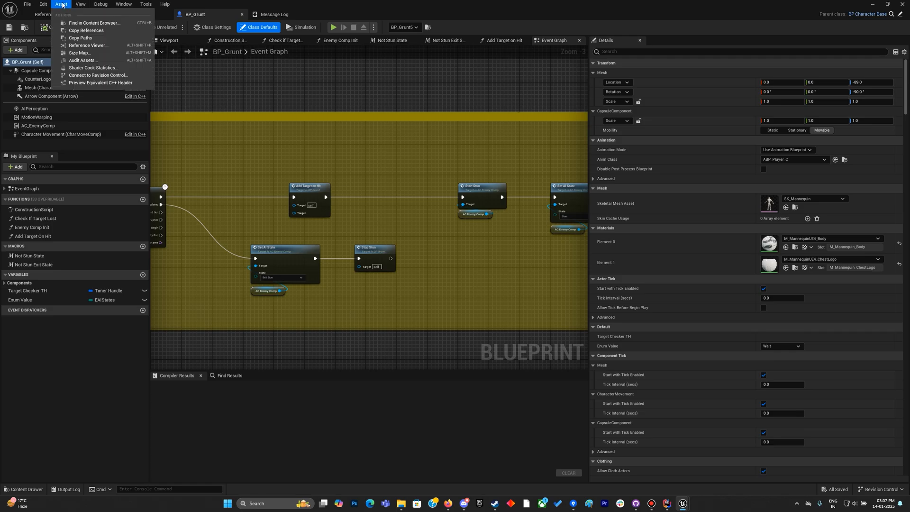
click(42, 4)
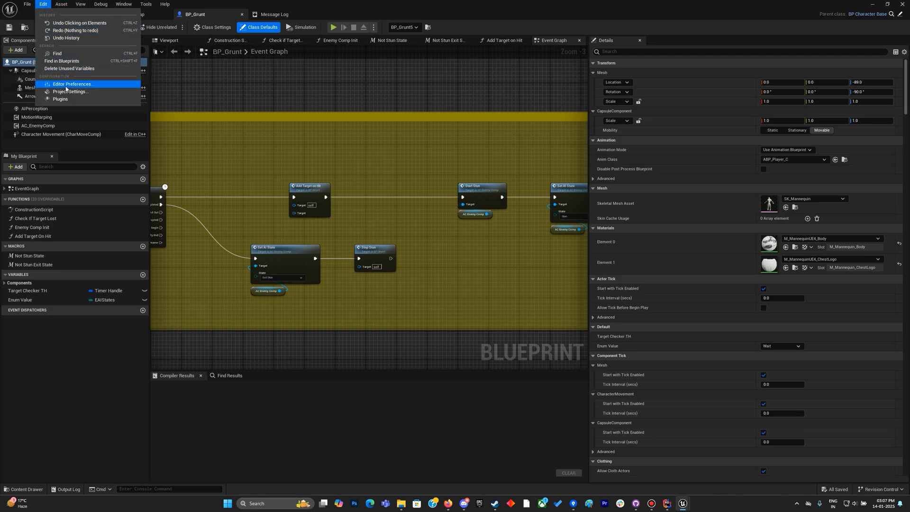
click(71, 84)
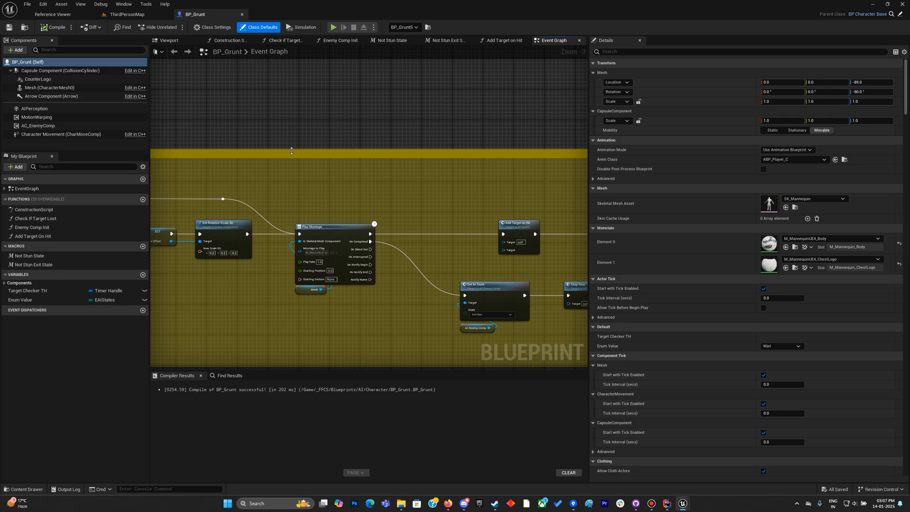
scroll(down, 3)
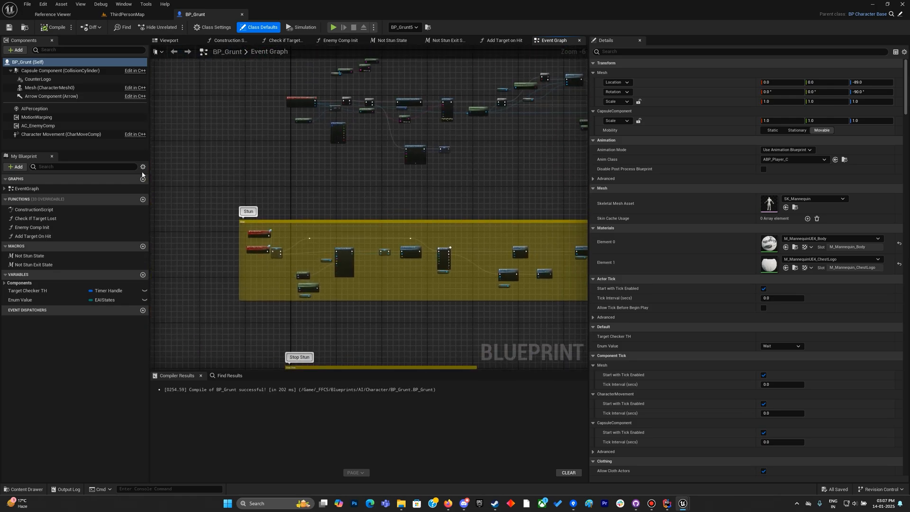
right_click(38, 126)
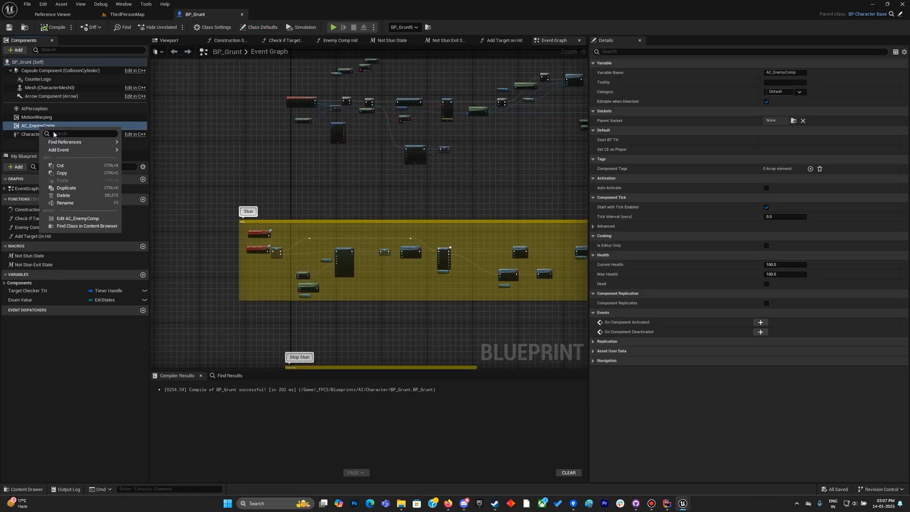
Step: Rewire the Set Avoidance Enabled nodes in AC_EnemyComp's Stop Movement and Avoidance function and compile it
click(79, 219)
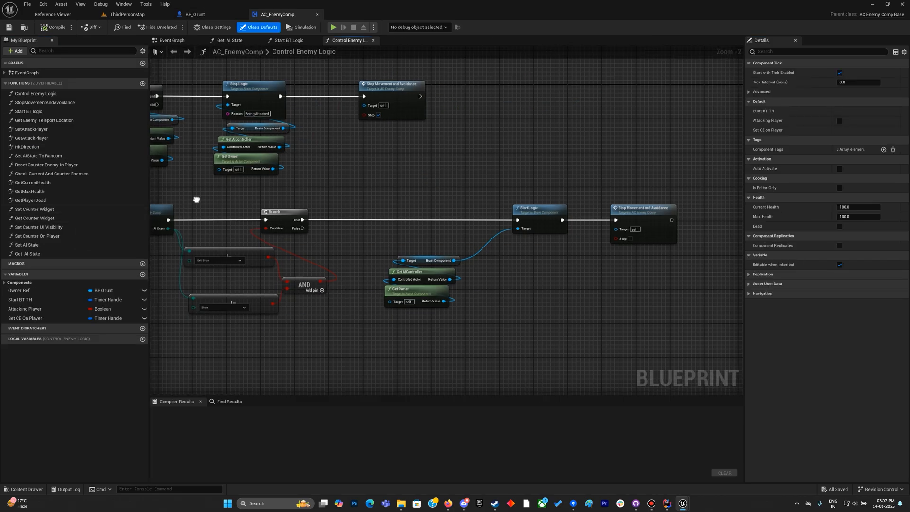
scroll(down, 3)
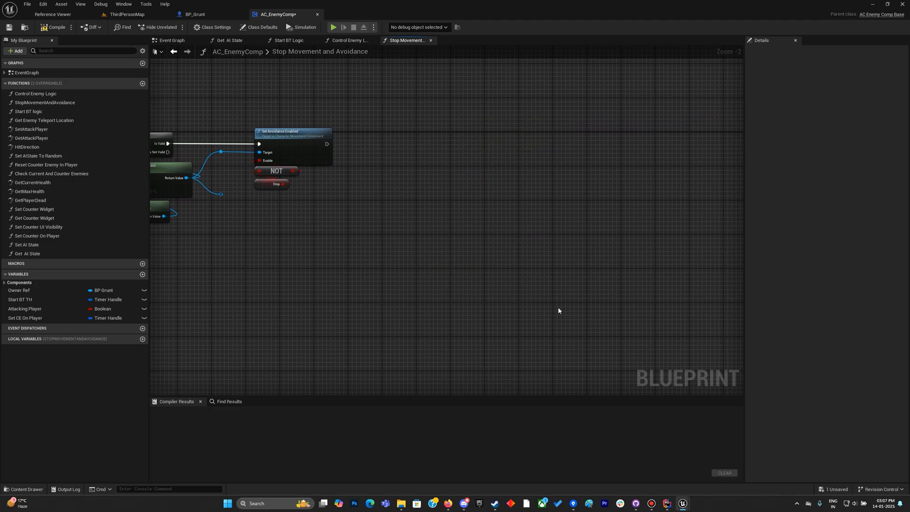
click(221, 194)
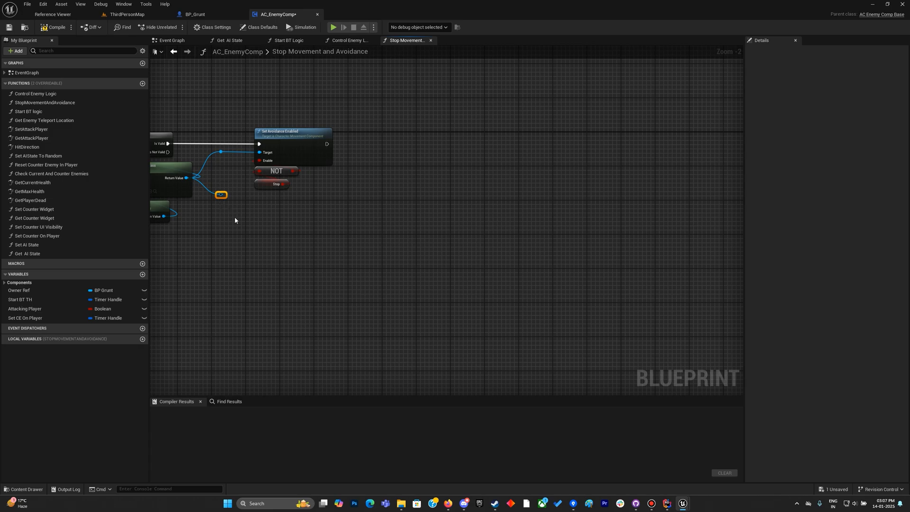
click(55, 26)
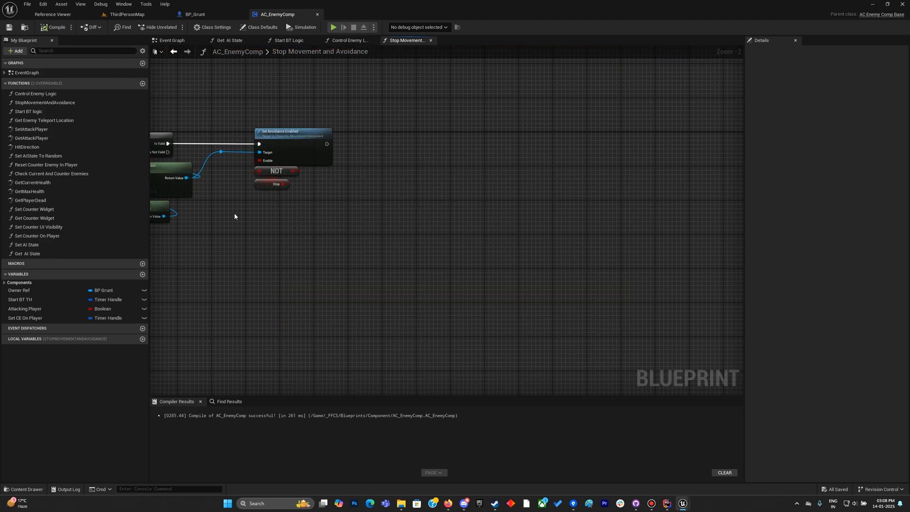
scroll(down, 3)
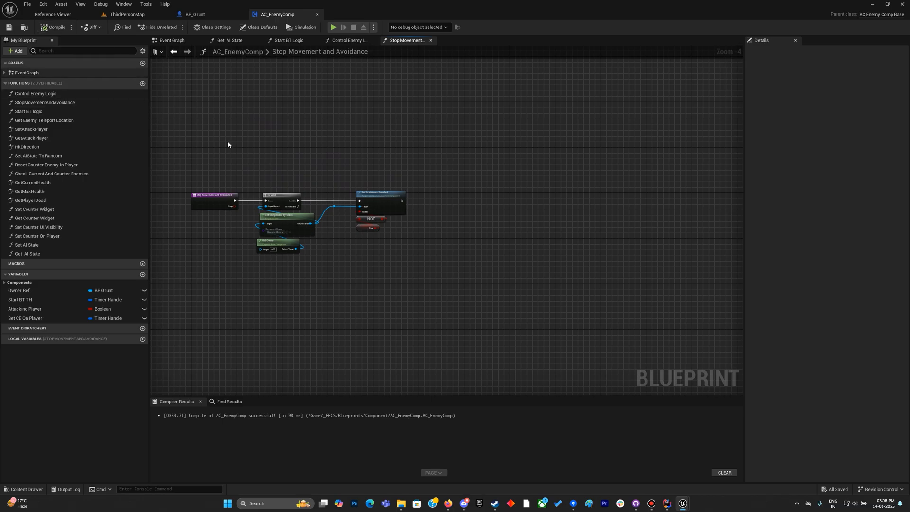
Step: Rework BP_Grunt's Get Component by Class / Add Enemy nodes, compile, and play-test the result
click(193, 14)
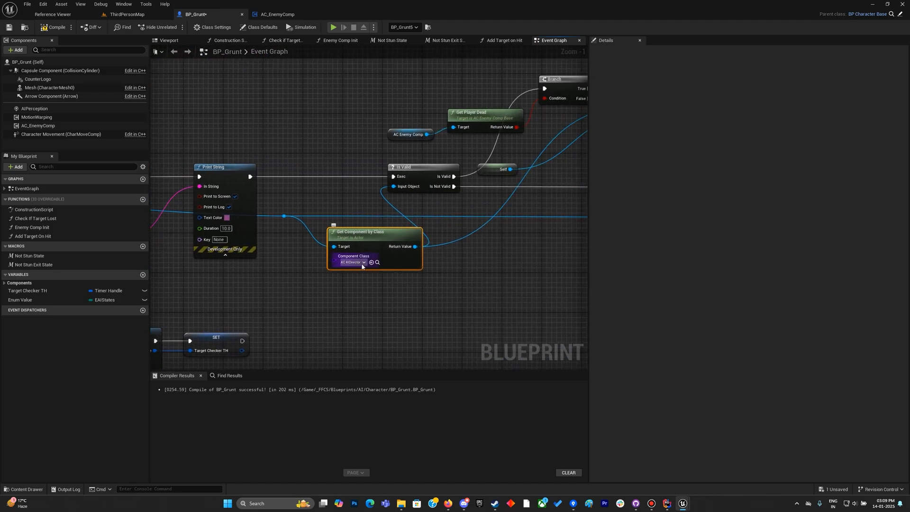
scroll(down, 3)
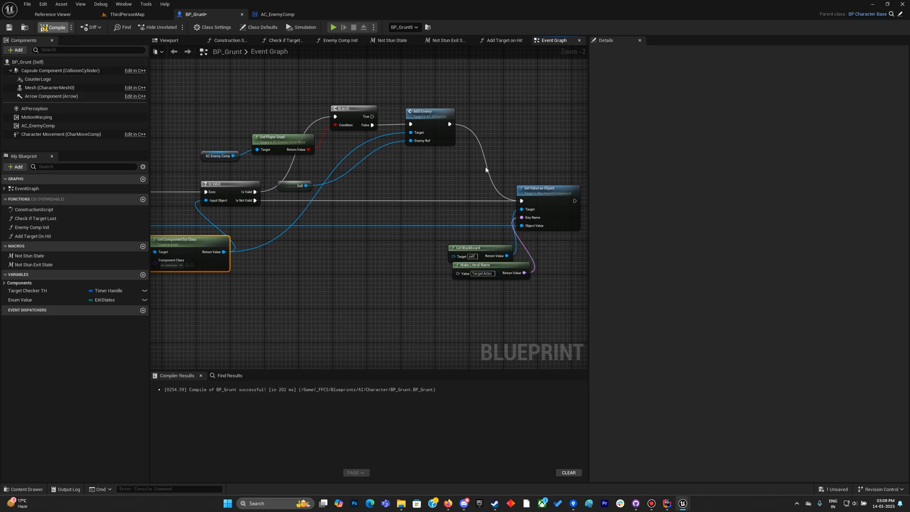
click(56, 26)
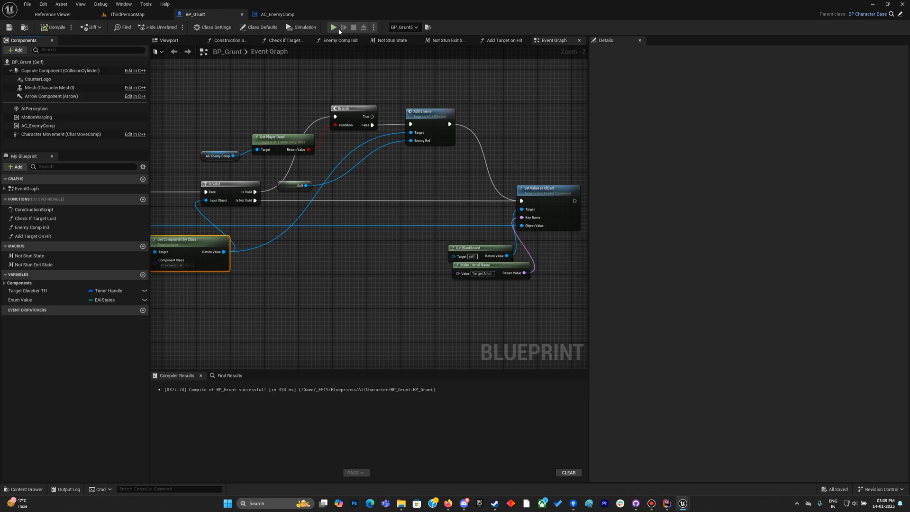
click(333, 28)
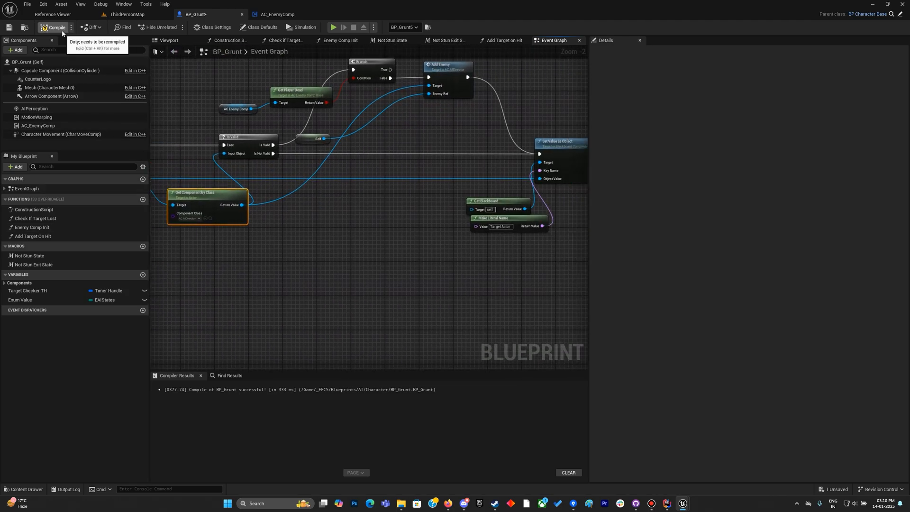
Step: Recompile the edited BP_Grunt and return to the AC_EnemyComp function graph
click(54, 27)
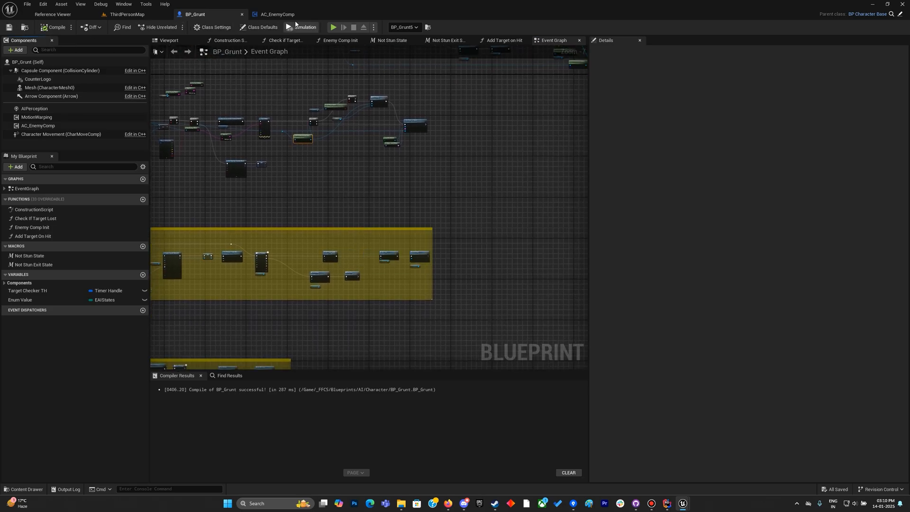
click(278, 14)
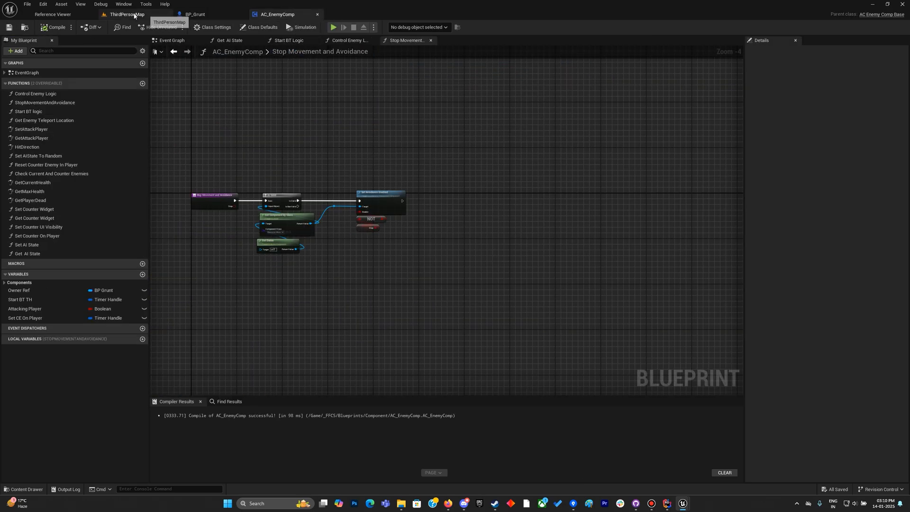
Step: Bring up BP_Player from the ThirdPersonMap level and show its Counter Direction function graph
click(123, 14)
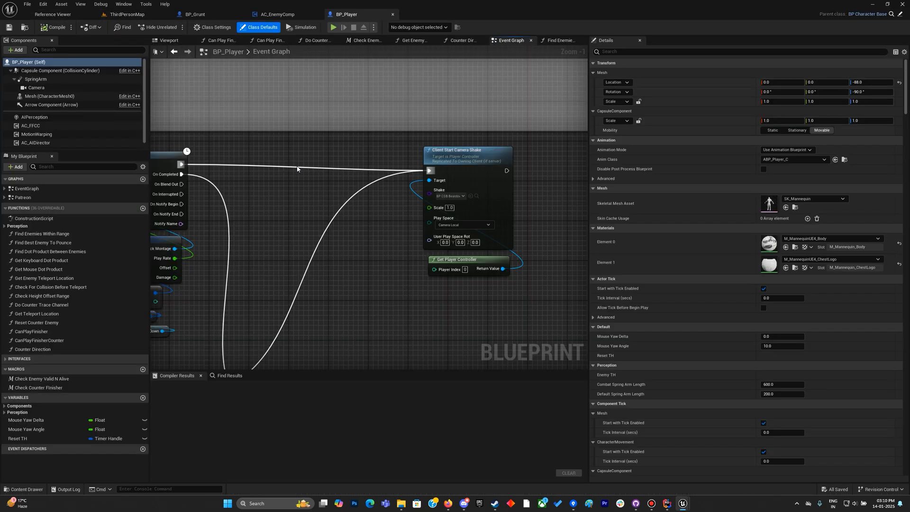
scroll(down, 3)
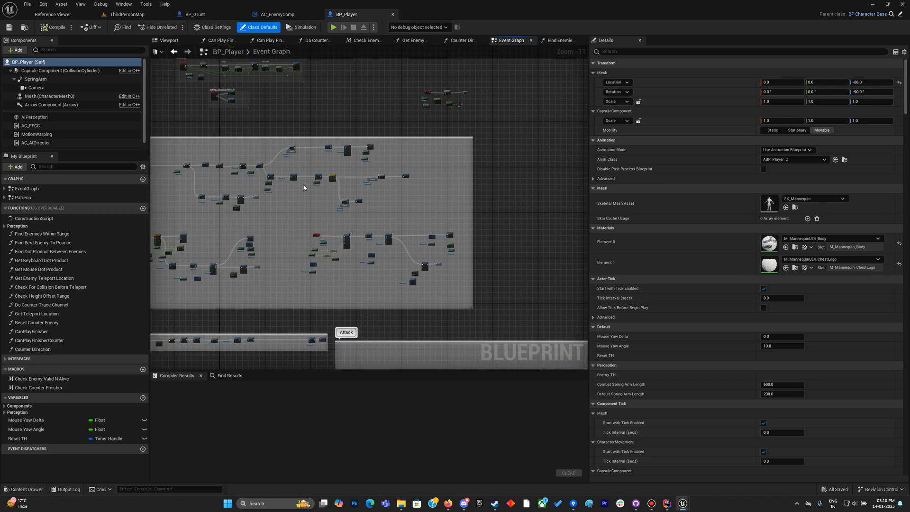
click(463, 40)
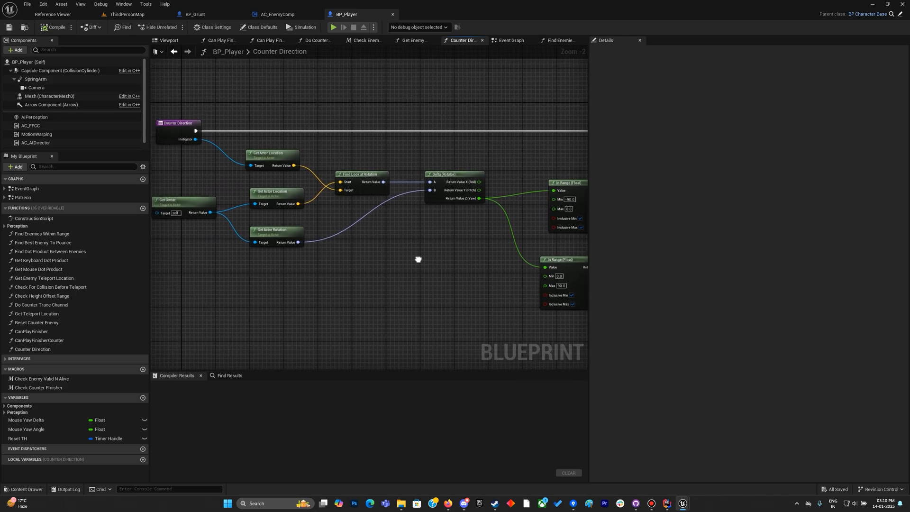
Step: Add a Print String of the instigator's display name after the Counter Direction entry, compile and play-test
click(566, 209)
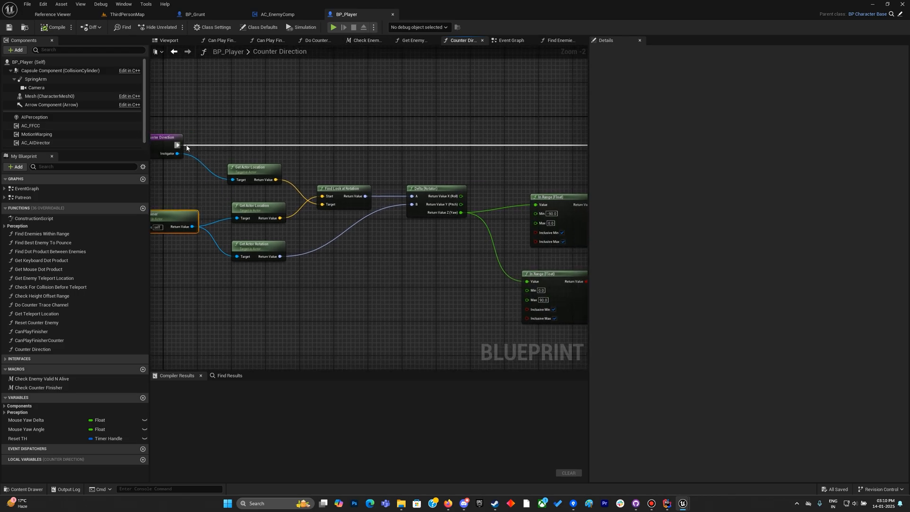
text(print)
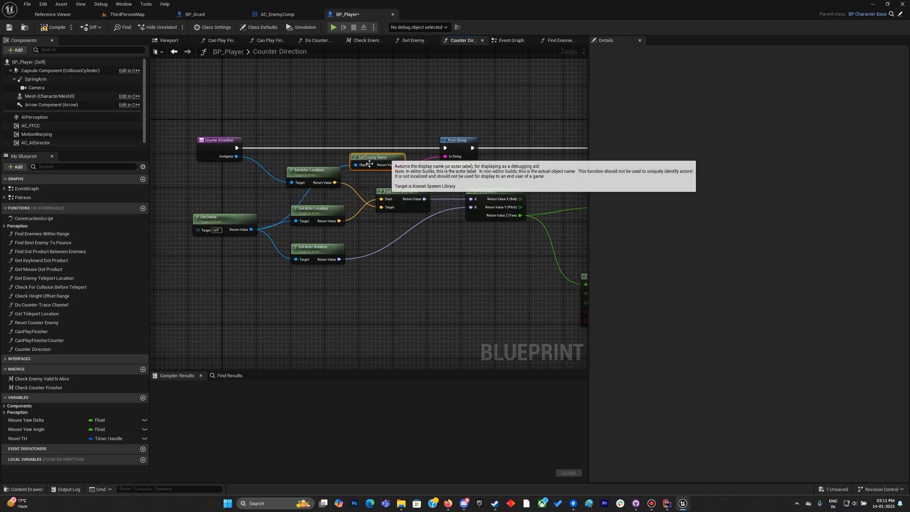
click(304, 28)
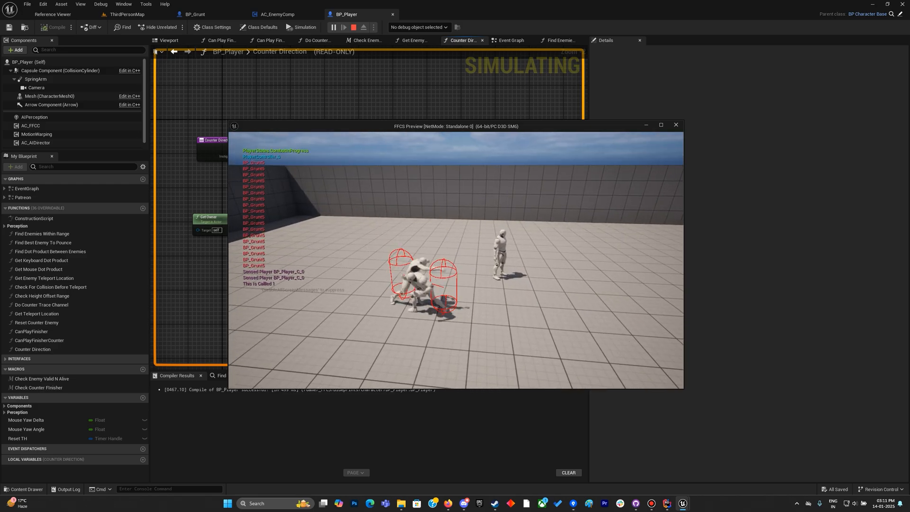
Step: Play-test the counter-direction logic against the grunts and return to the Counter Direction graph
click(363, 28)
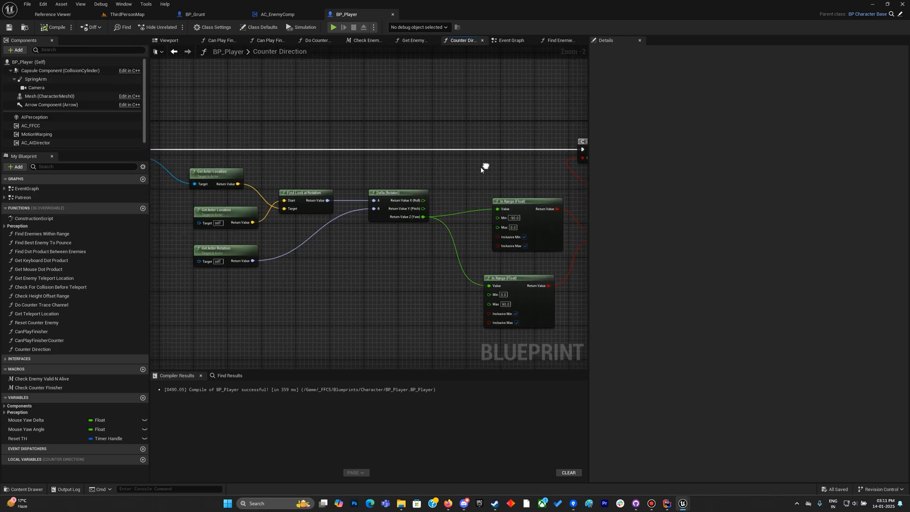
mouse_move(220, 254)
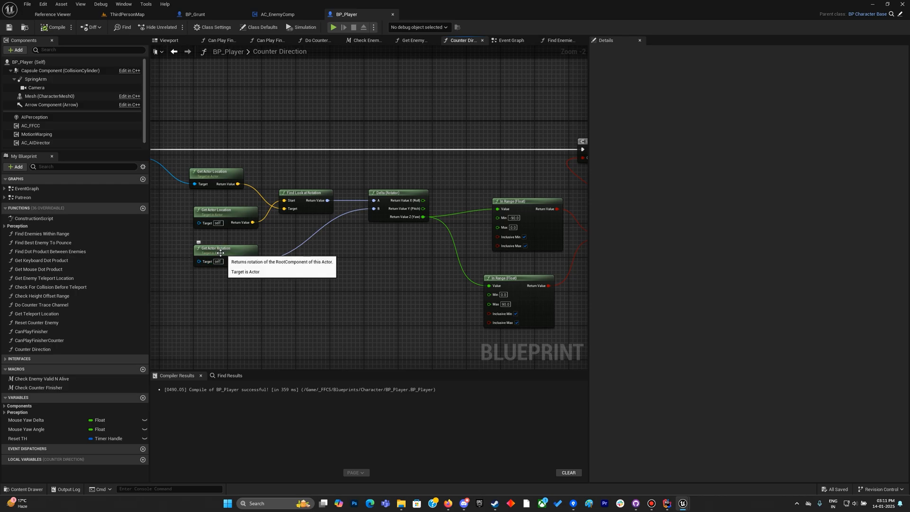
mouse_move(336, 28)
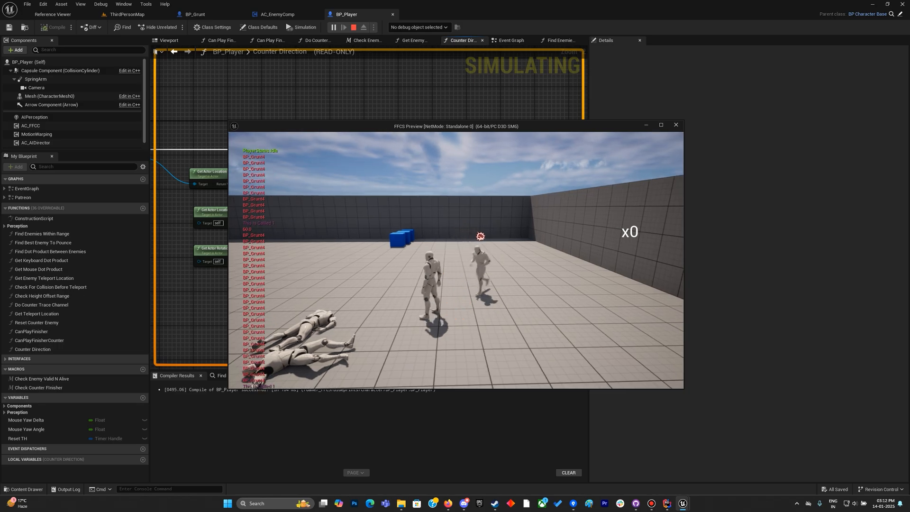
click(353, 28)
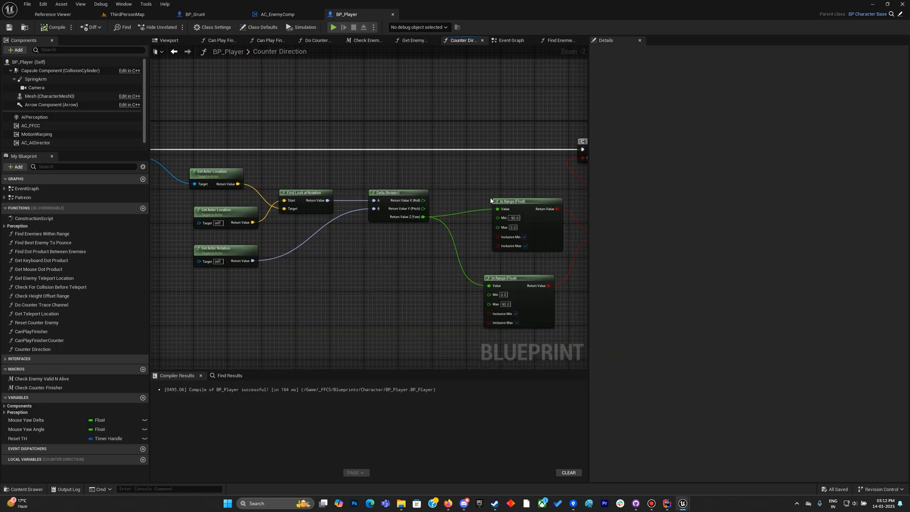
scroll(down, 3)
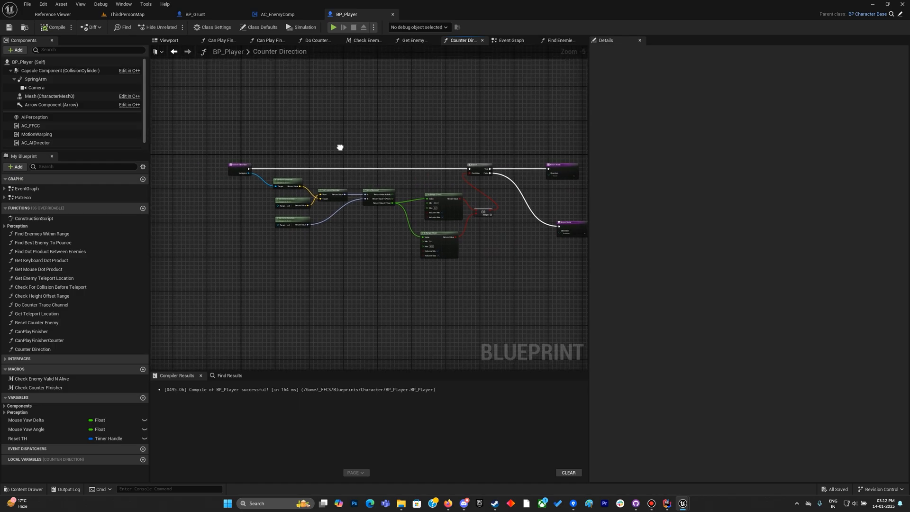
Step: Show AC_FFCC's Details in BP_Player and expand its Counter Anims settings
click(193, 15)
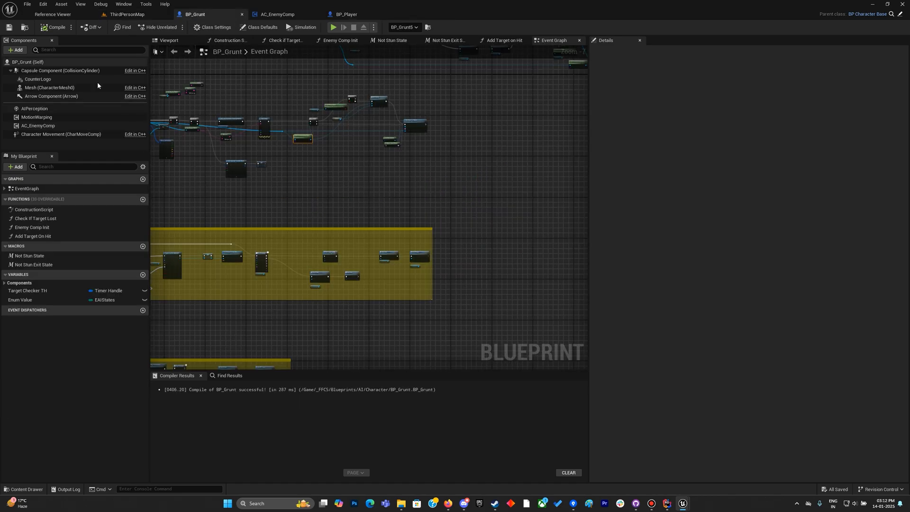
click(345, 14)
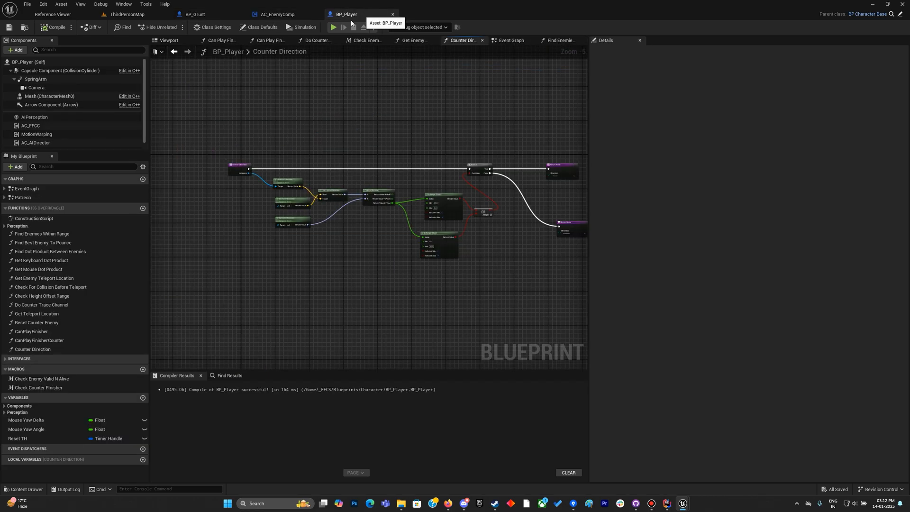
click(30, 125)
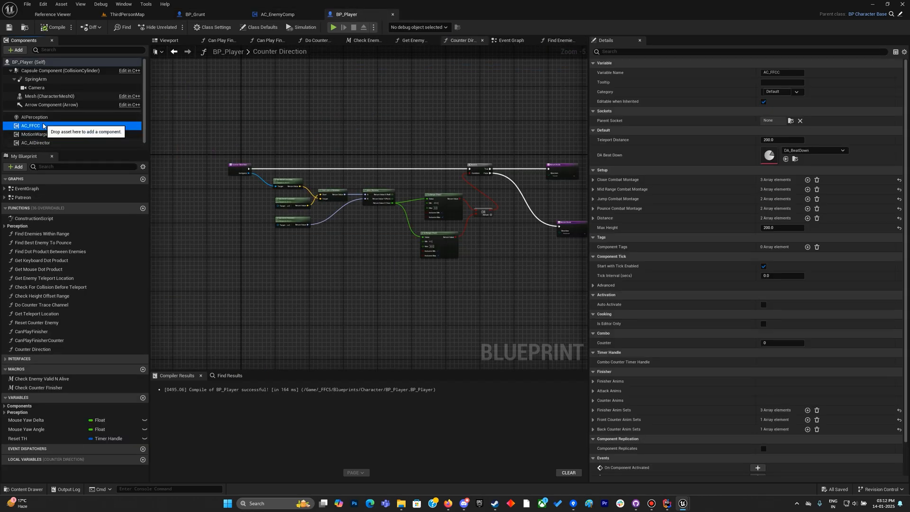
click(594, 179)
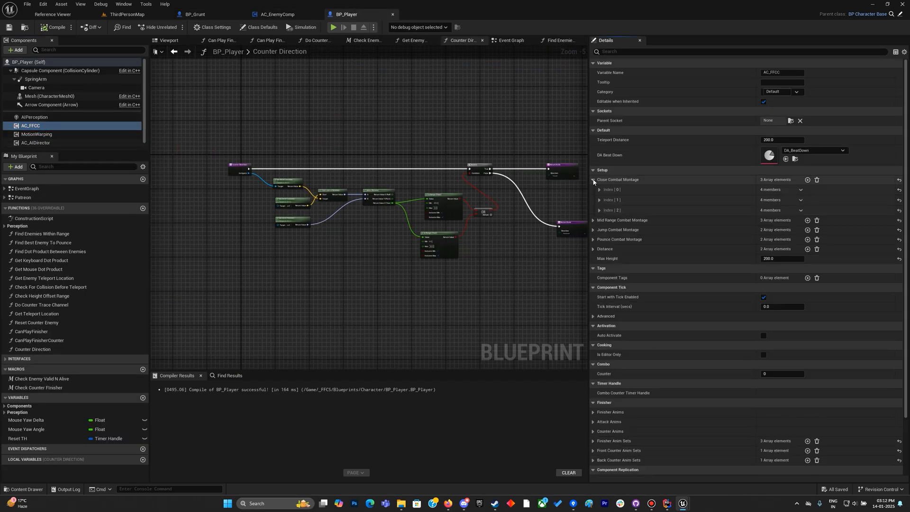
click(594, 179)
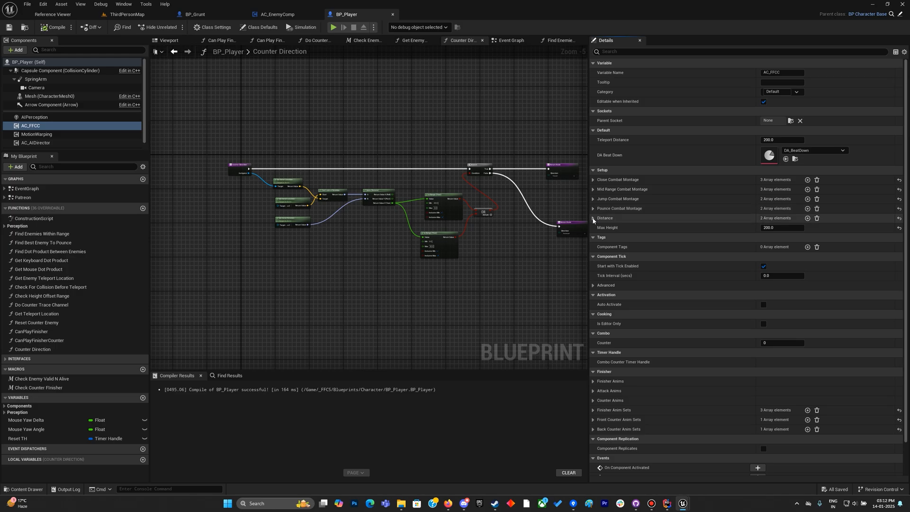
click(593, 401)
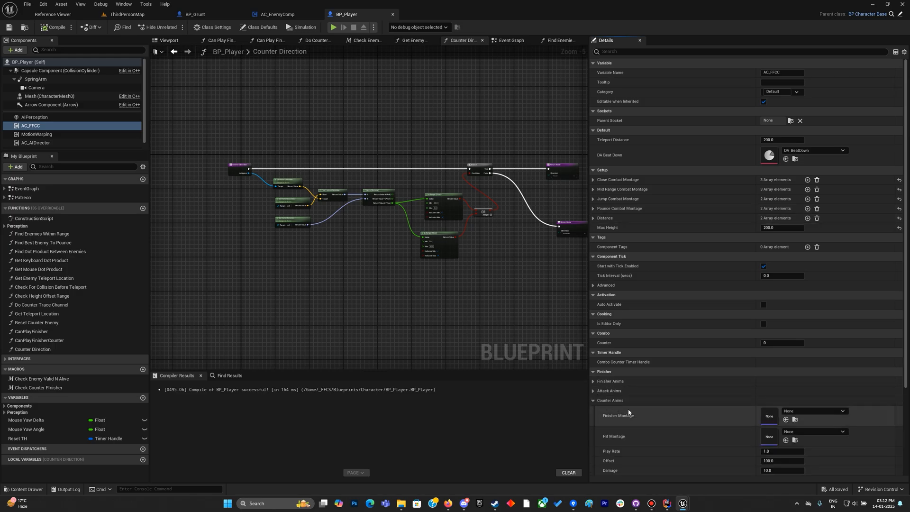
Step: Expand the Front Counter Anim Sets and bring the front offset (80) and back offset (-90) into view
scroll(down, 3)
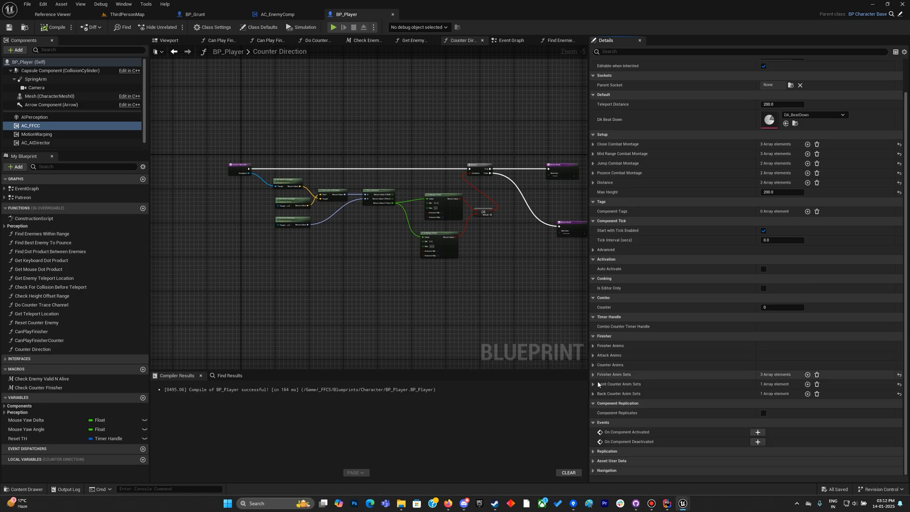
click(594, 384)
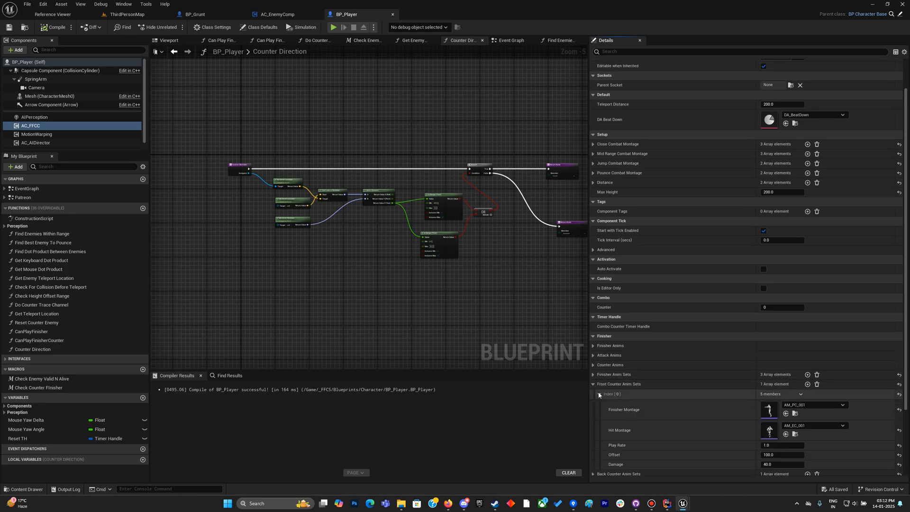
scroll(down, 3)
text(80)
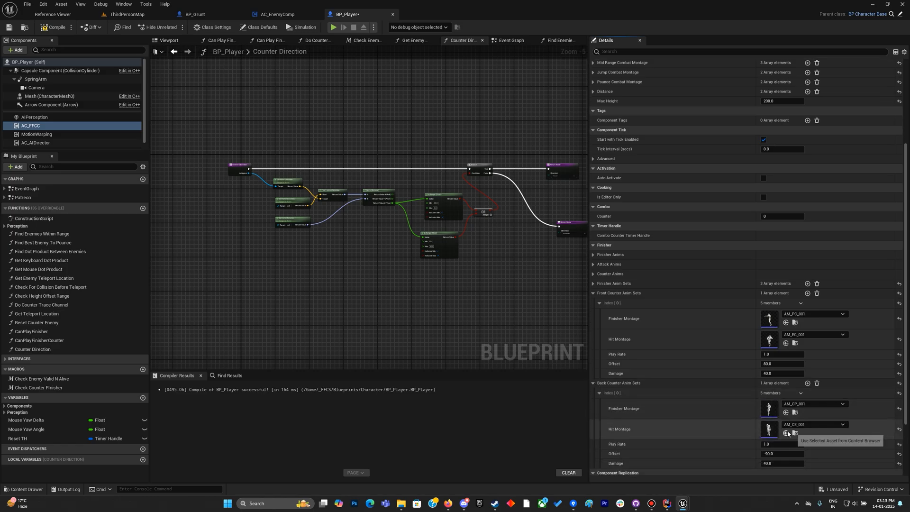
scroll(down, 3)
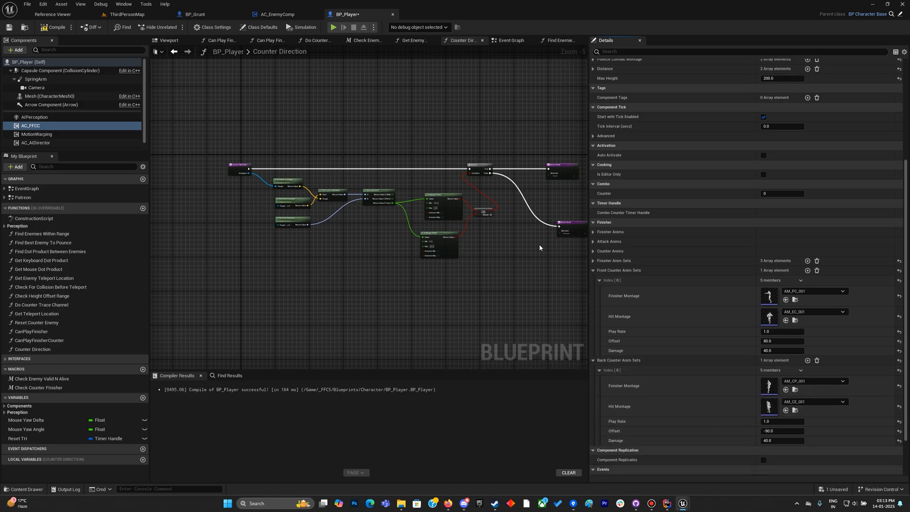
mouse_move(53, 27)
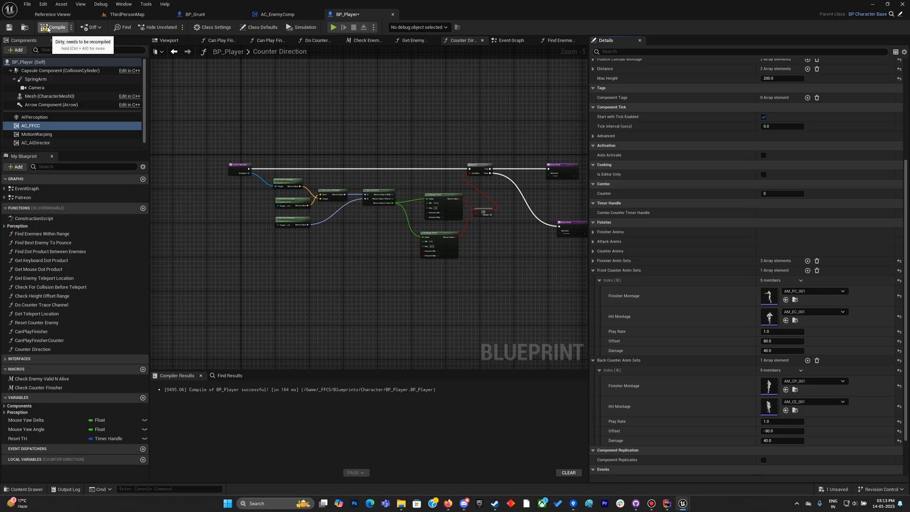
mouse_move(771, 366)
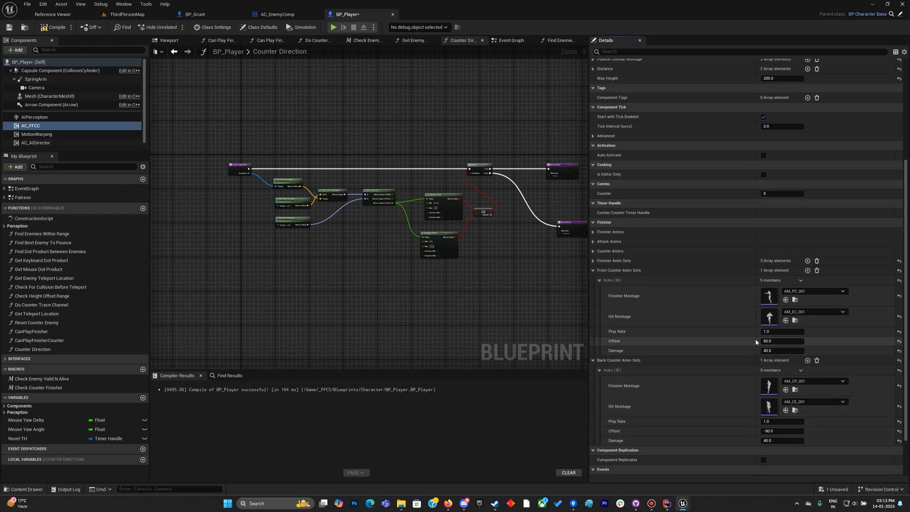
Step: Set the front counter offset to 100 and the back counter offset to -120, then compile and save BP_Player
text(100.0)
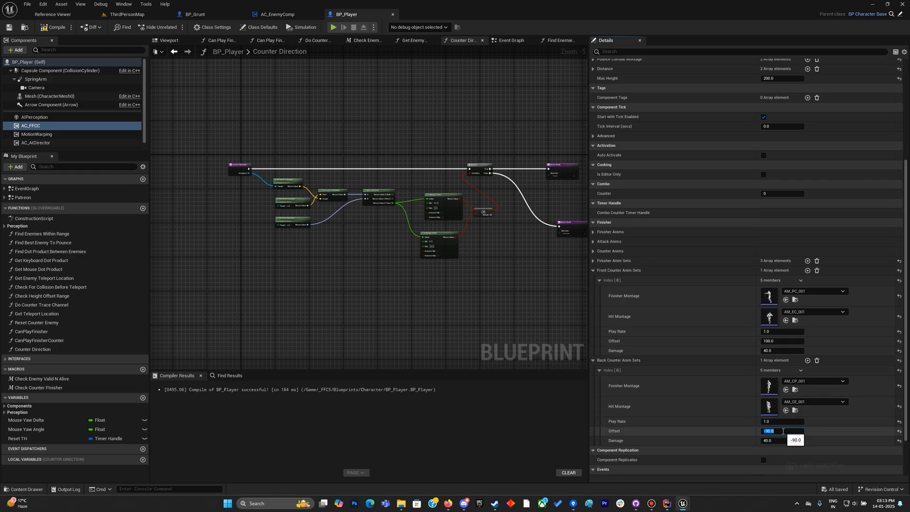
text(-10)
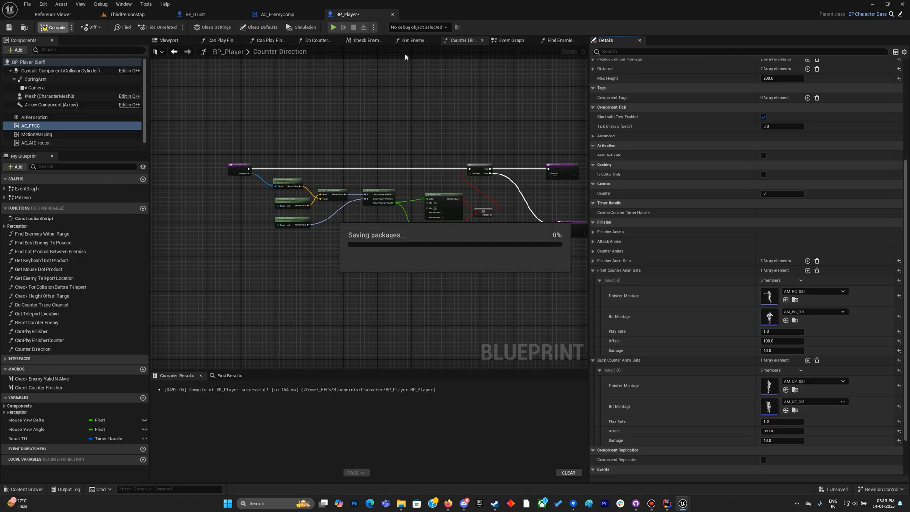
click(302, 28)
text(-120)
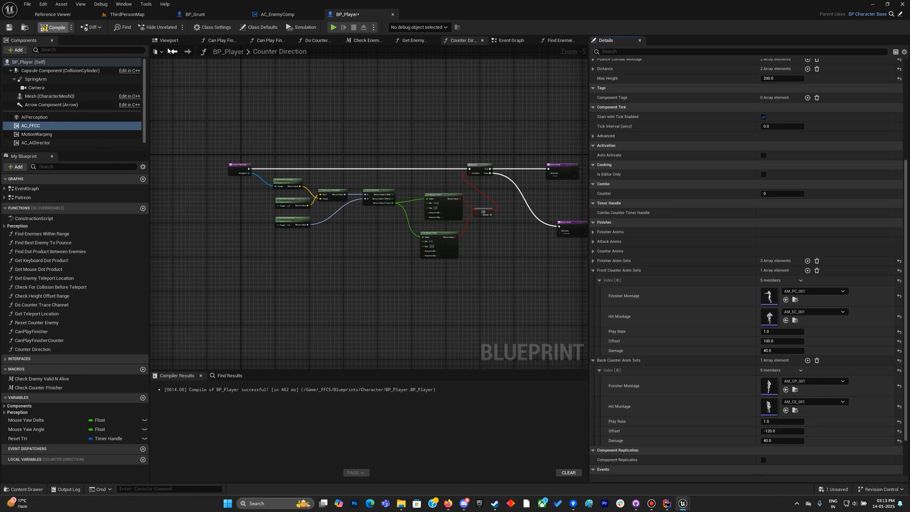
click(302, 27)
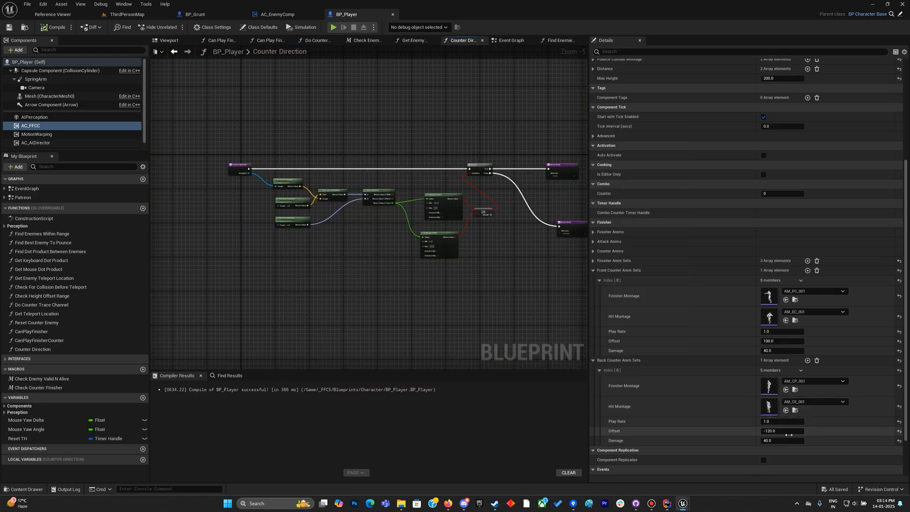
click(782, 431)
text(-50)
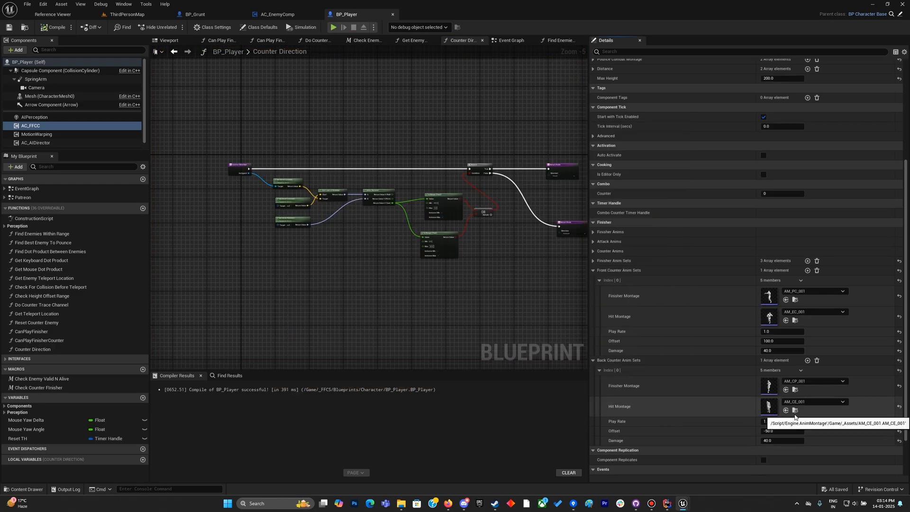
mouse_move(388, 275)
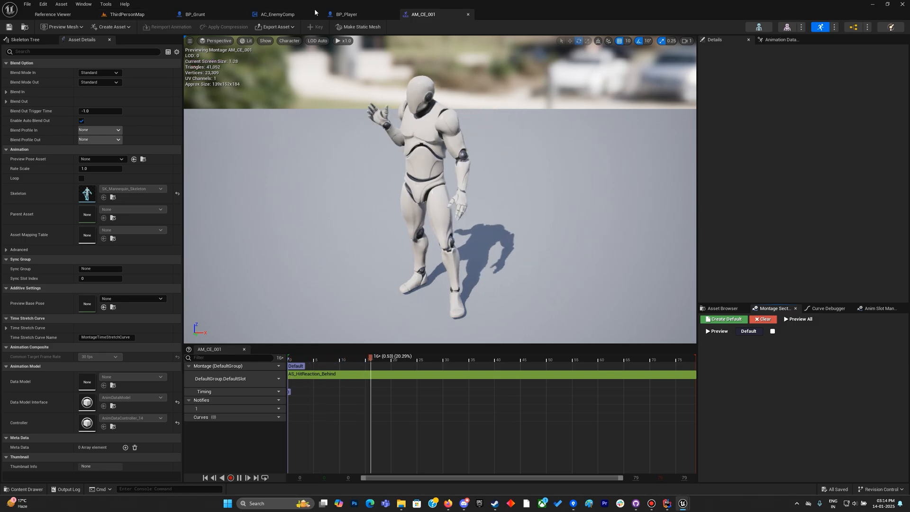
Step: Preview the AM_CE_001 behind hit-reaction montage used by the back counter set
click(345, 14)
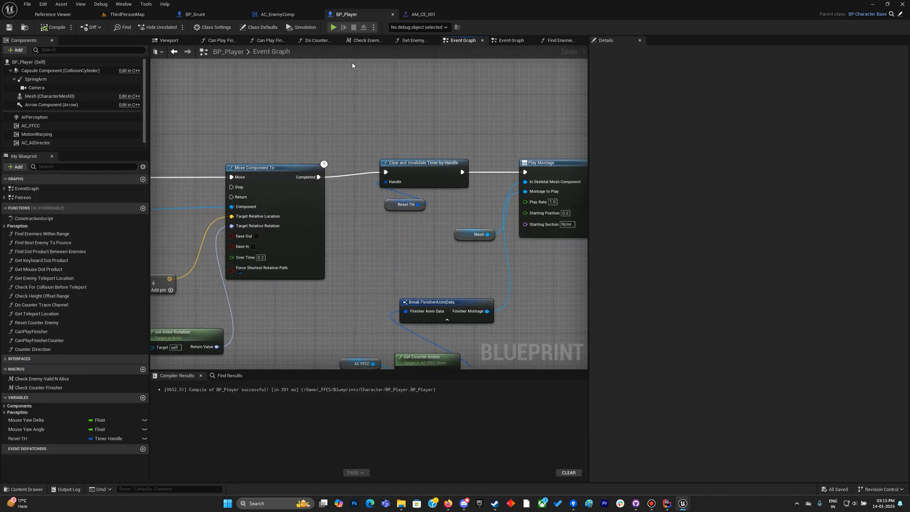
Step: Select AC_FFCC in BP_Player's Components and scroll its Details to the Front Counter Anim Sets
click(37, 134)
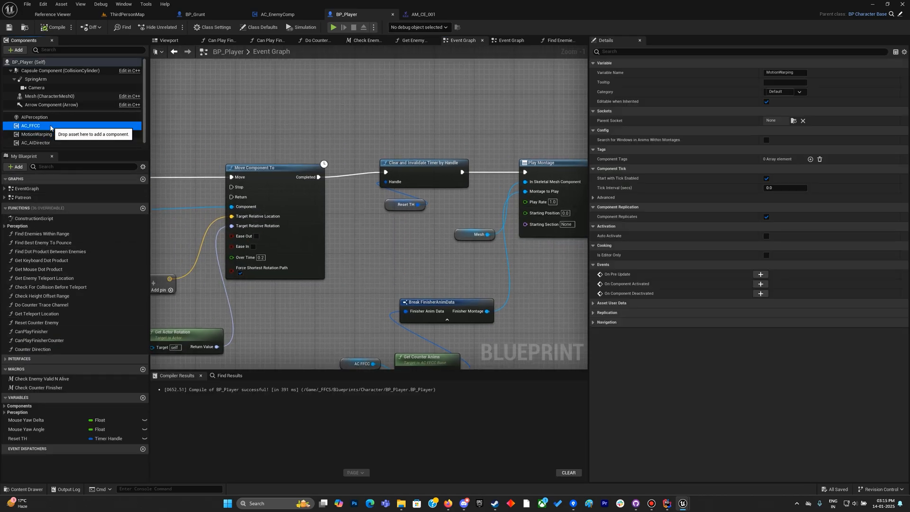
click(30, 125)
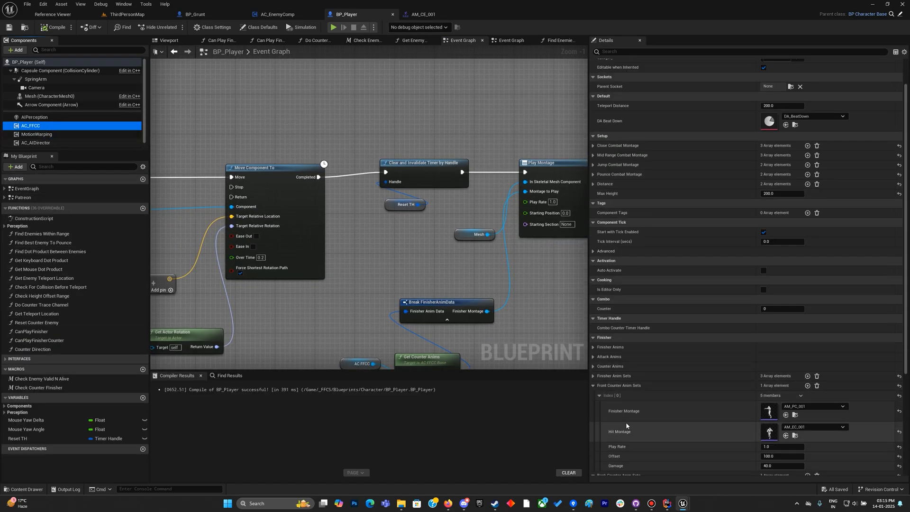
scroll(down, 3)
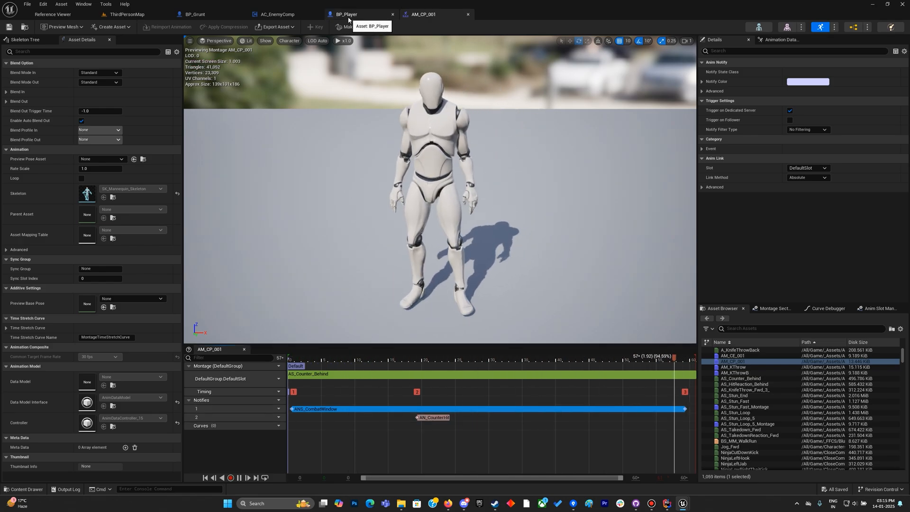
Step: Run and stop a play test in ThirdPersonMap, then return to BP_Player's AC_FFCC settings
click(122, 15)
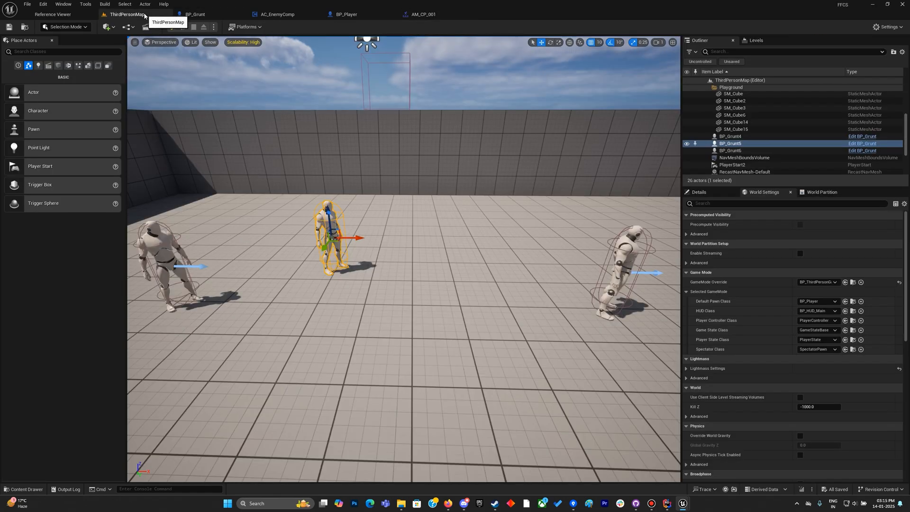
click(173, 27)
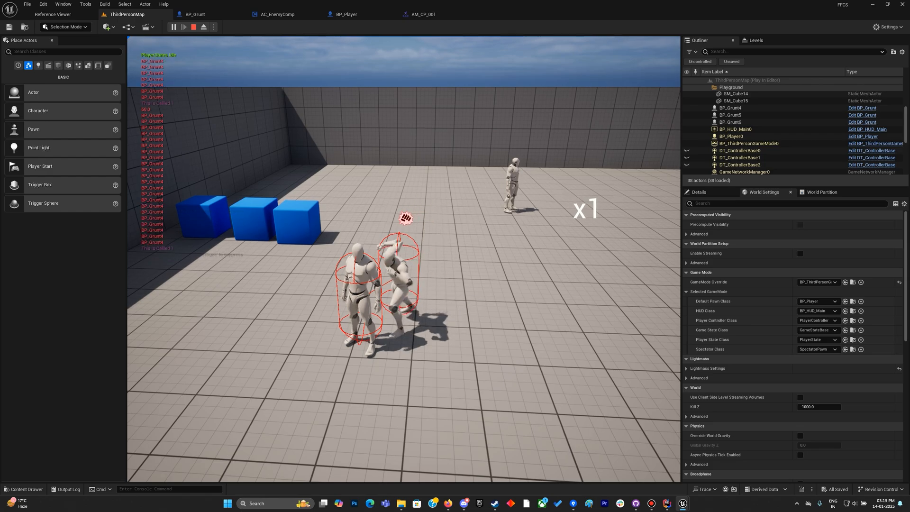
click(185, 27)
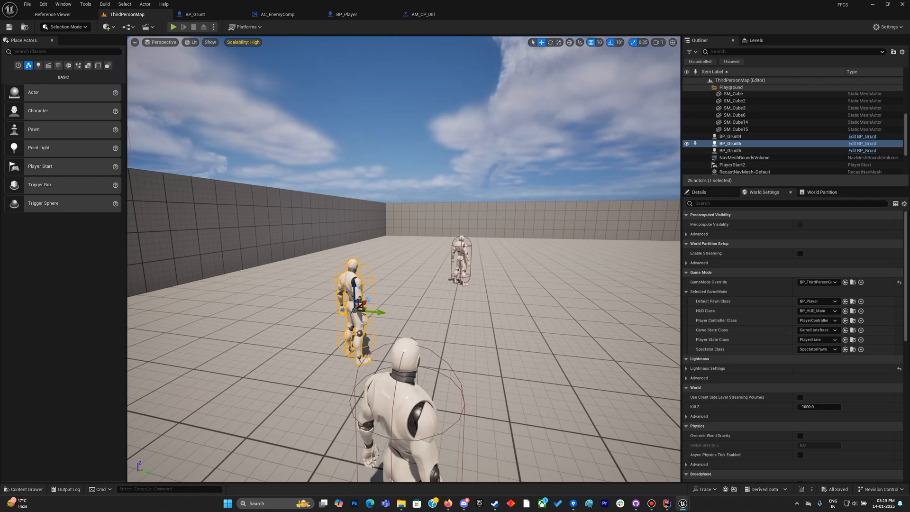
click(345, 14)
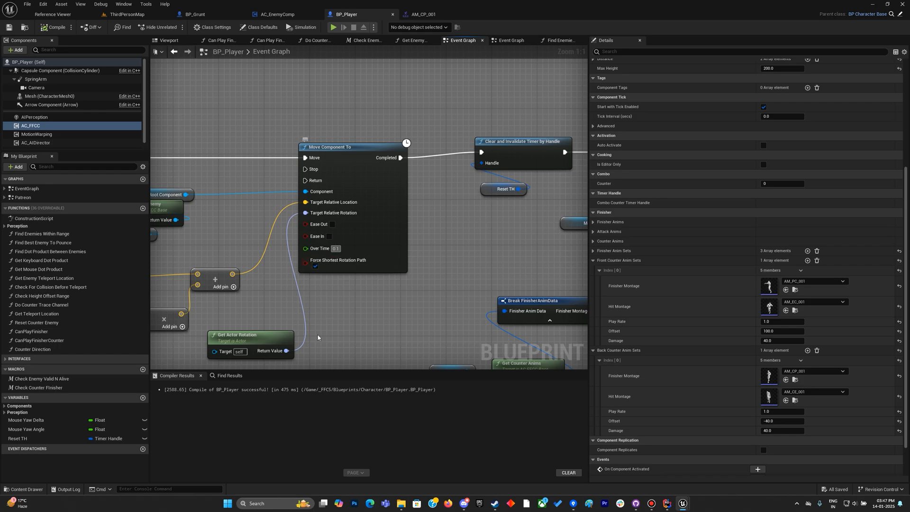
click(348, 147)
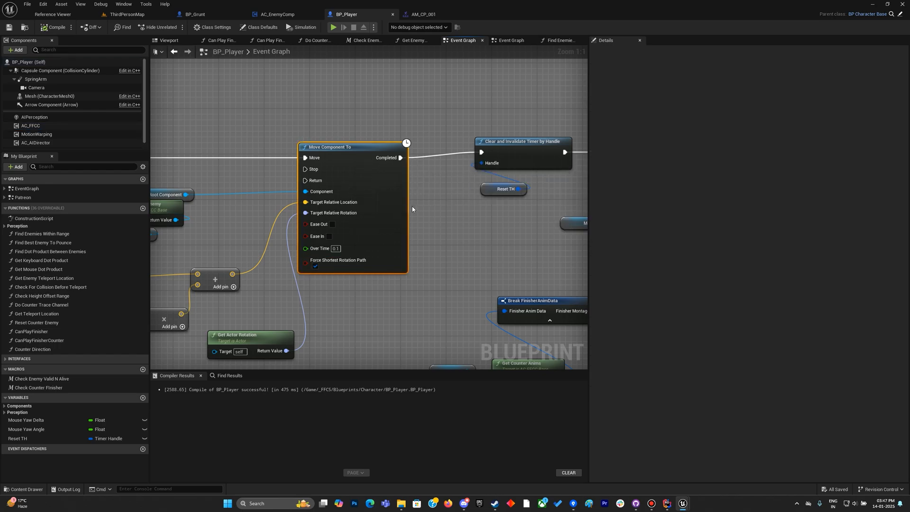
click(36, 134)
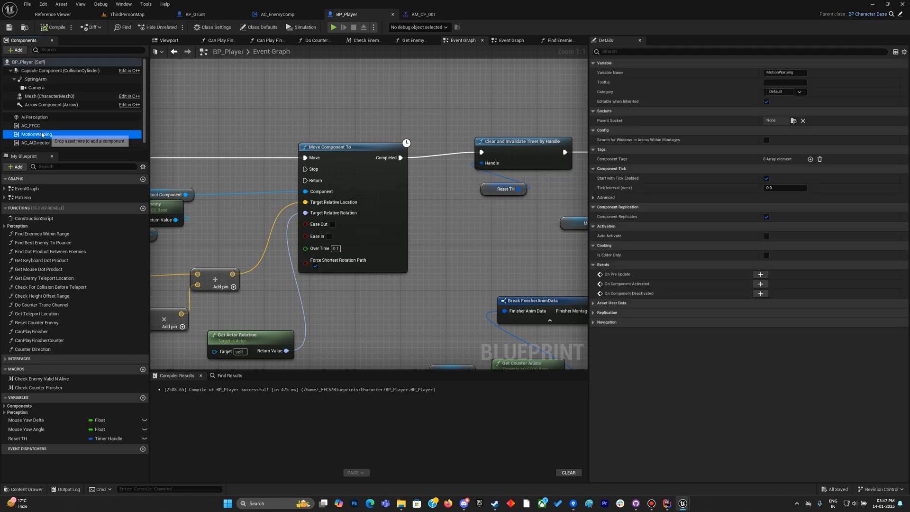
click(29, 125)
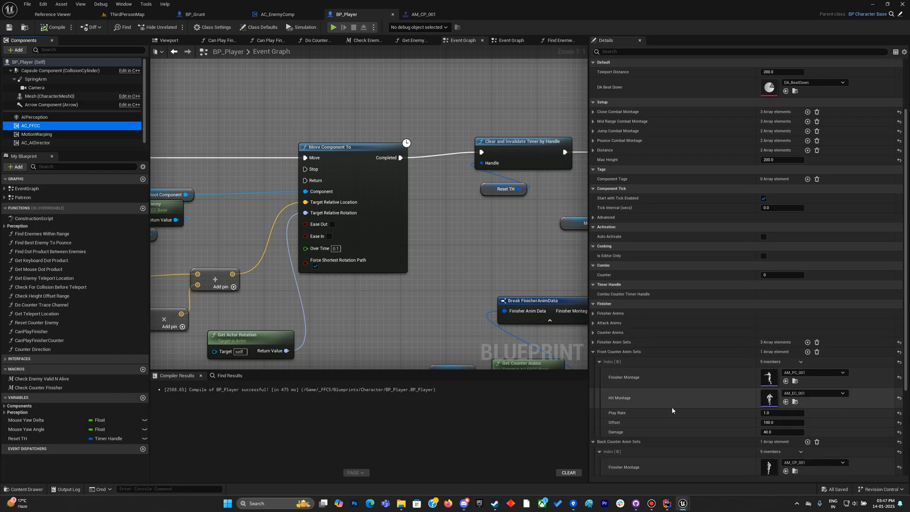
scroll(down, 3)
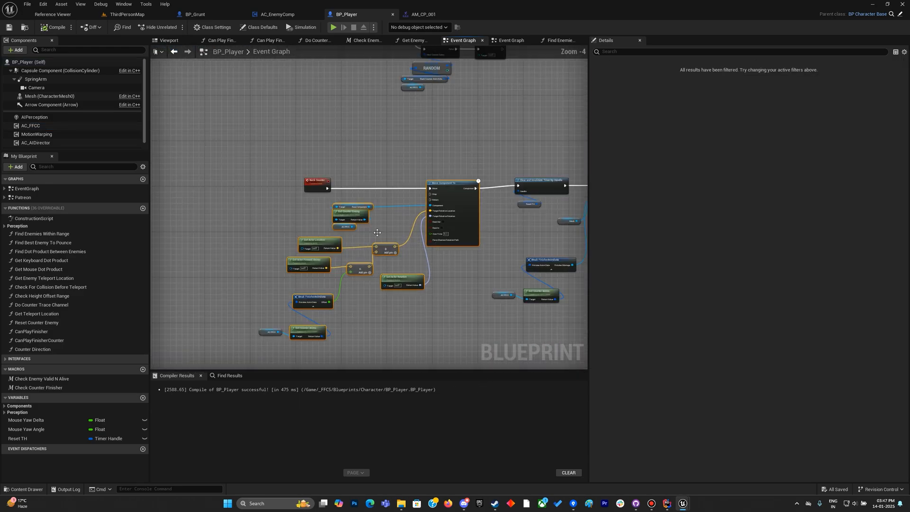
click(303, 28)
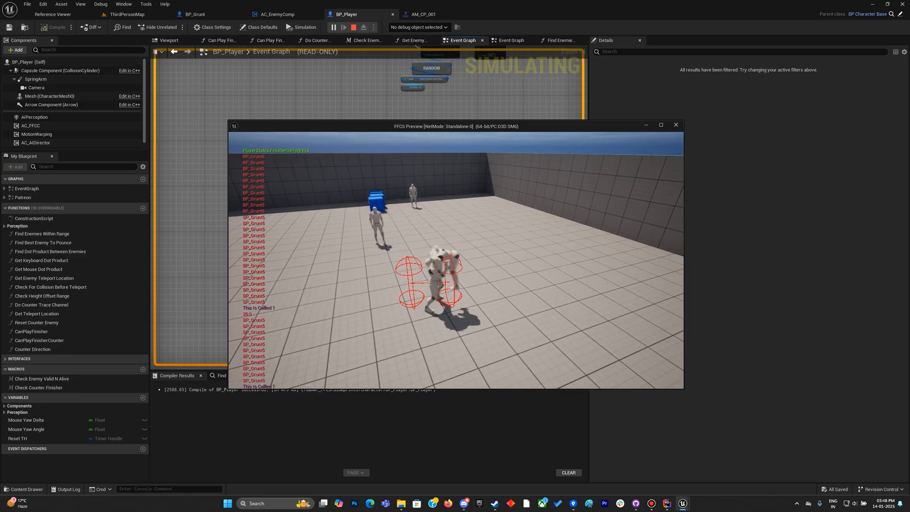
click(353, 28)
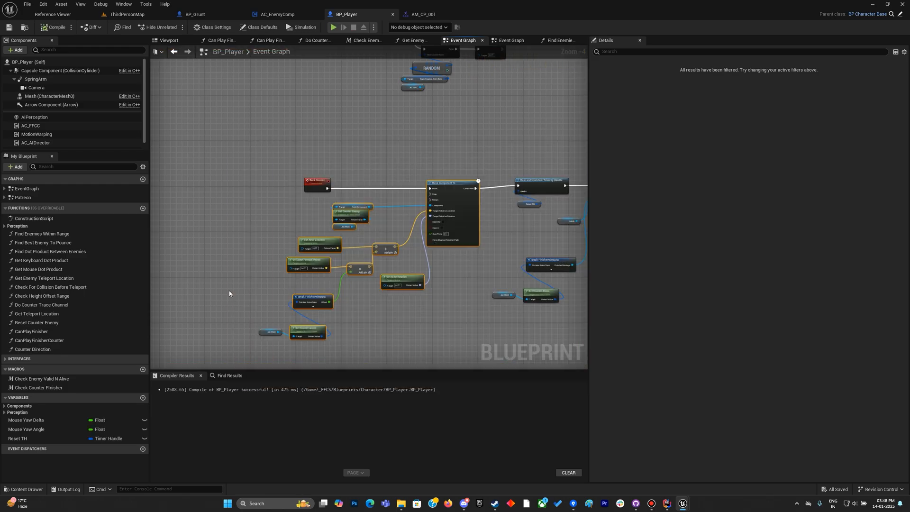
mouse_move(50, 252)
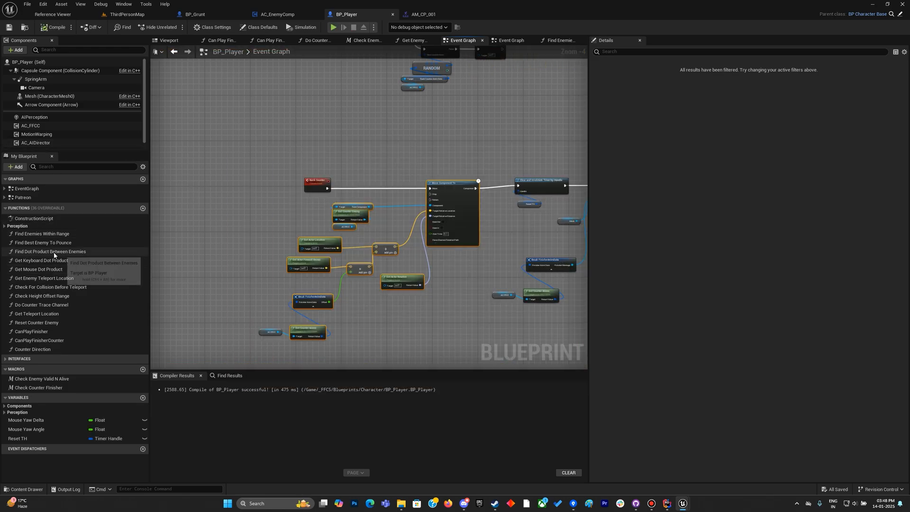
Step: Show AC_FFCC's Details and scroll down to the Finisher Anim Sets list
click(31, 126)
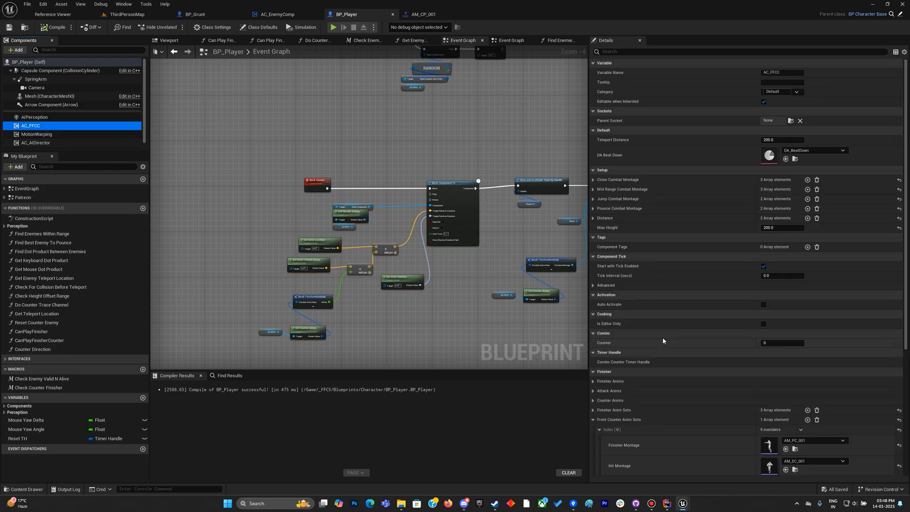
click(592, 189)
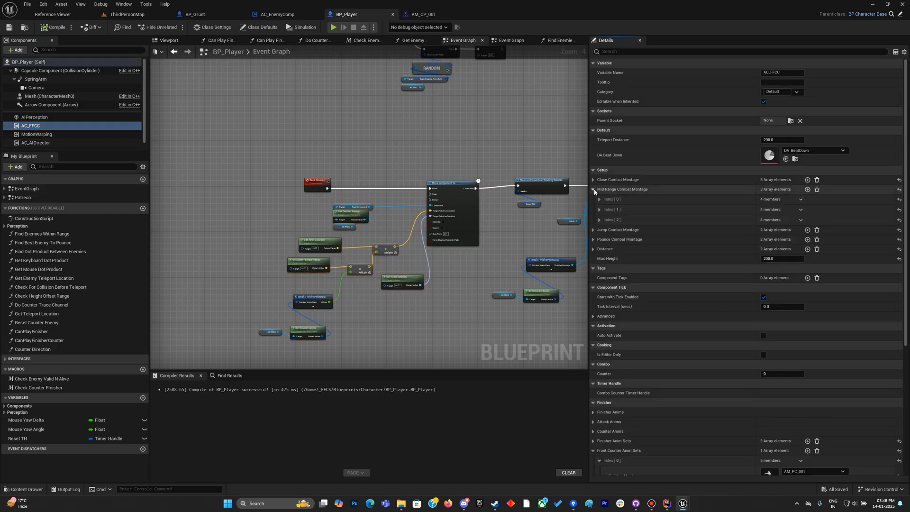
click(599, 209)
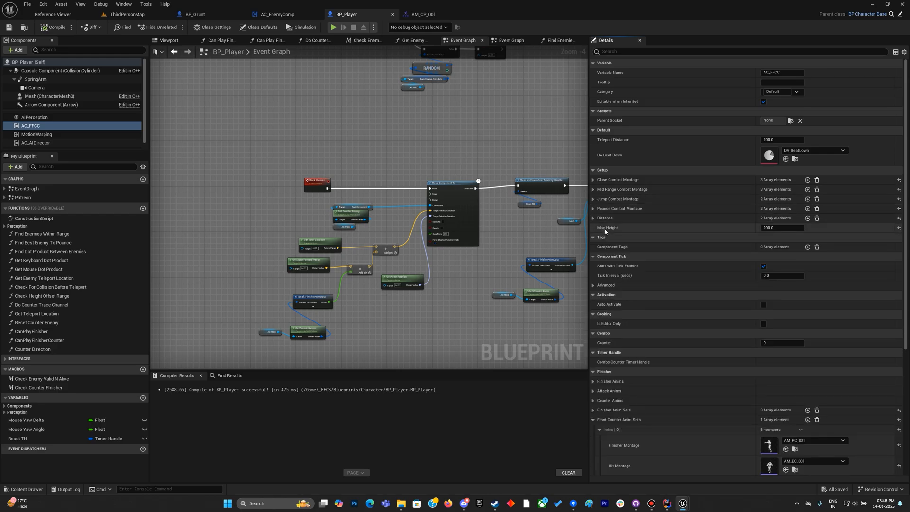
scroll(down, 3)
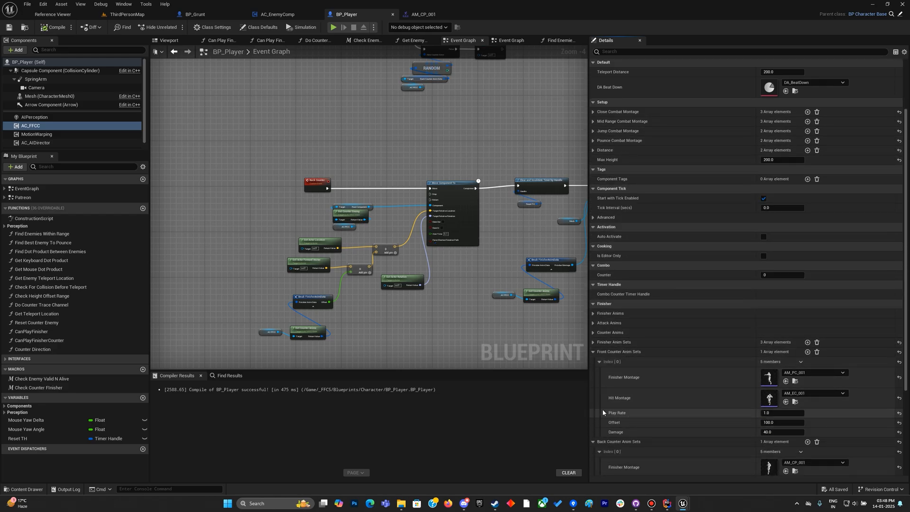
scroll(down, 3)
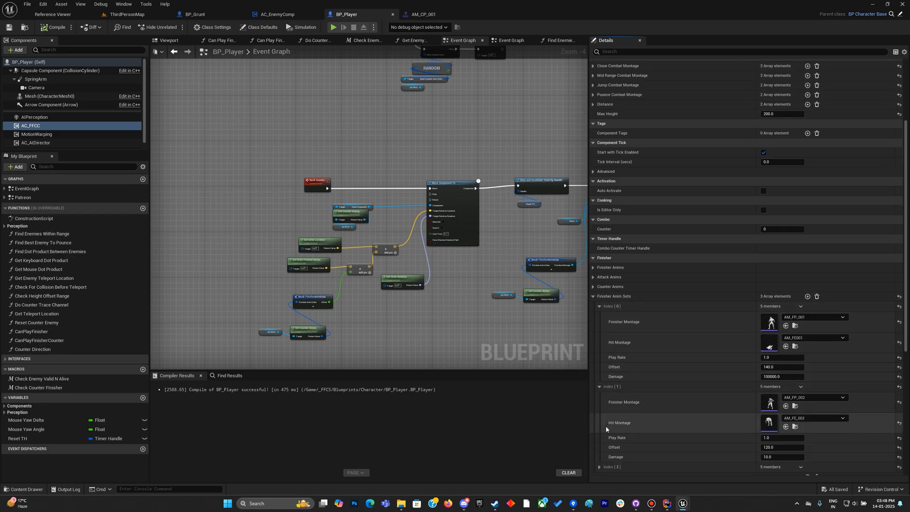
scroll(down, 3)
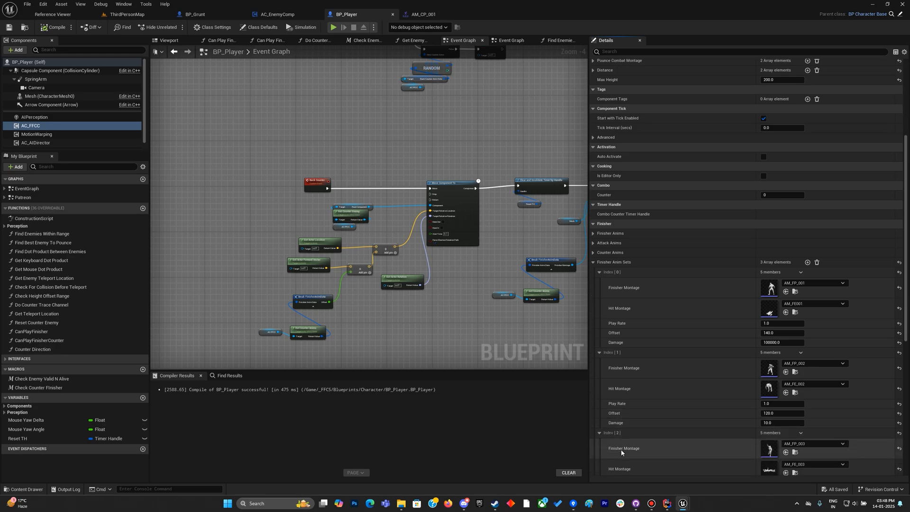
scroll(down, 3)
text(100)
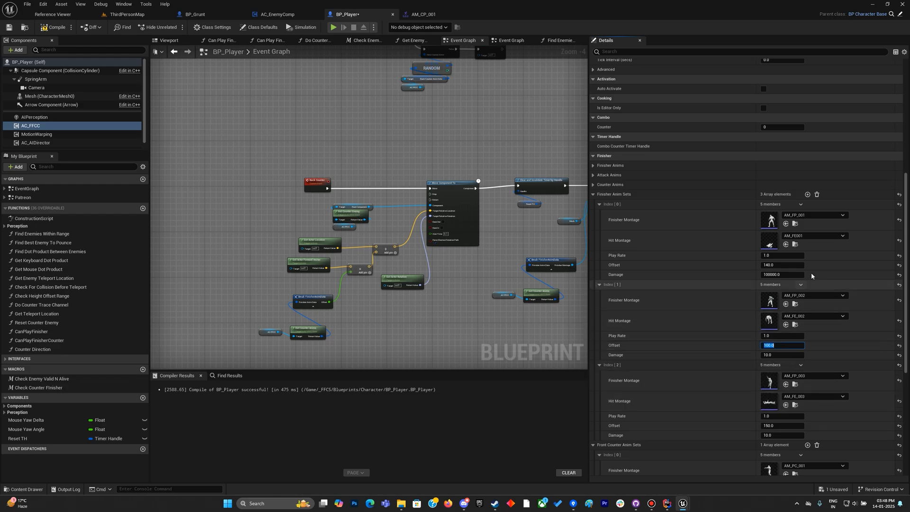
mouse_move(813, 240)
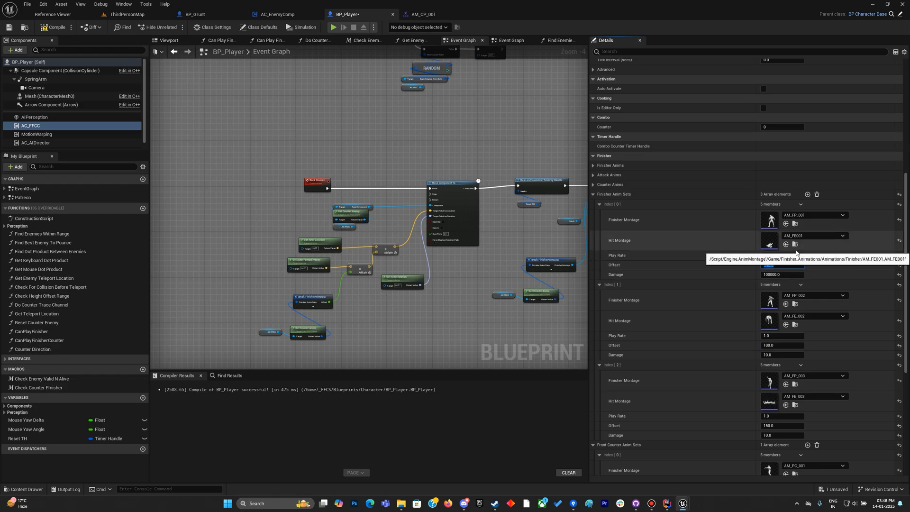
Step: Edit a finisher set offset, undo it, and bring up the AM_FP_001 finisher montage
click(783, 265)
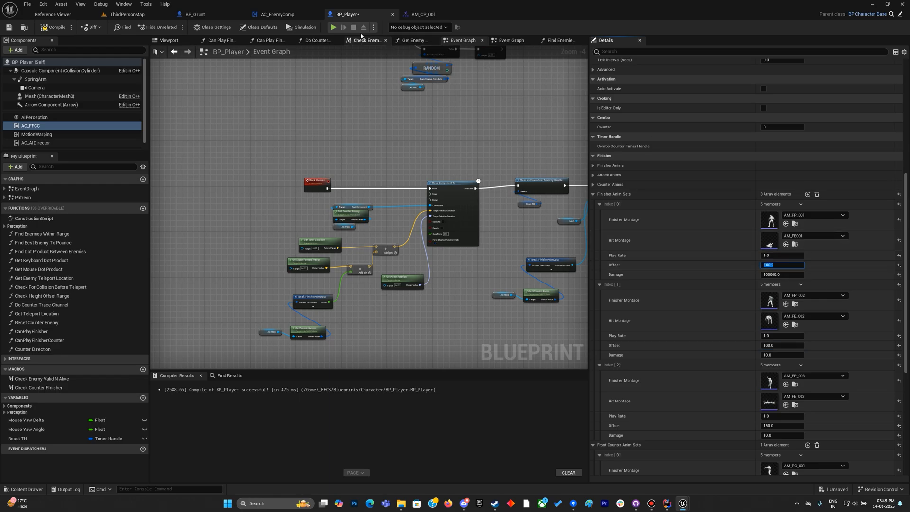
click(332, 27)
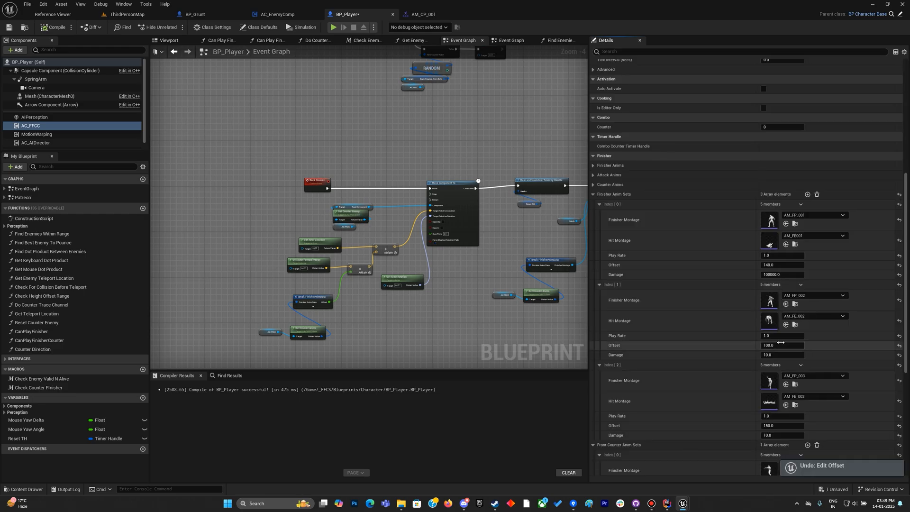
click(782, 345)
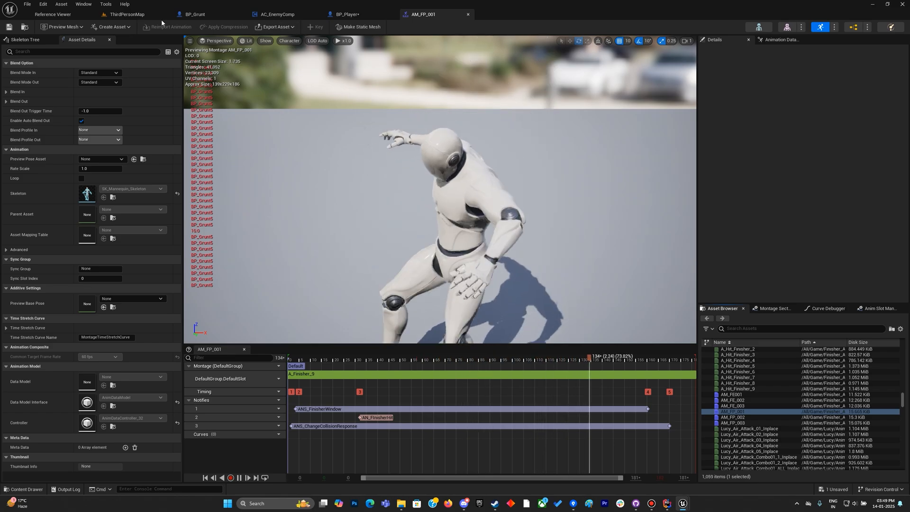
Step: Play test a finisher on a grunt in ThirdPersonMap and stop the session
click(125, 14)
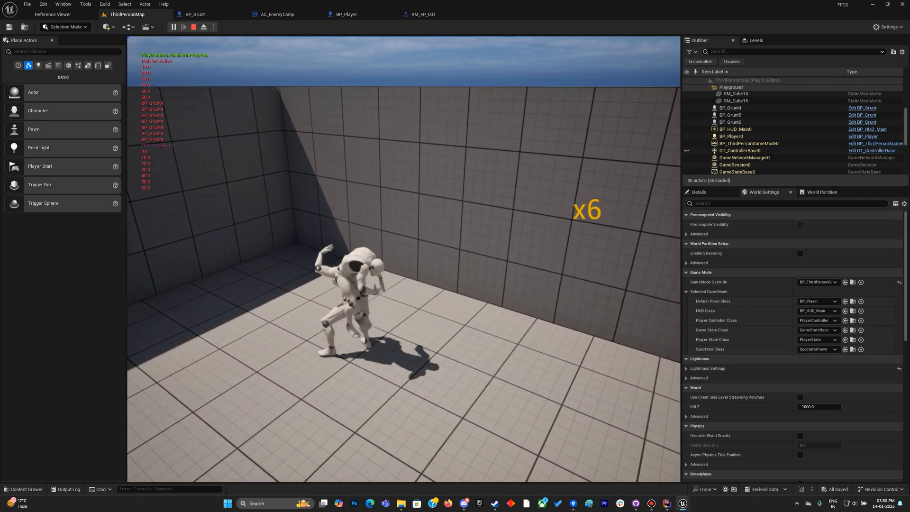
click(193, 26)
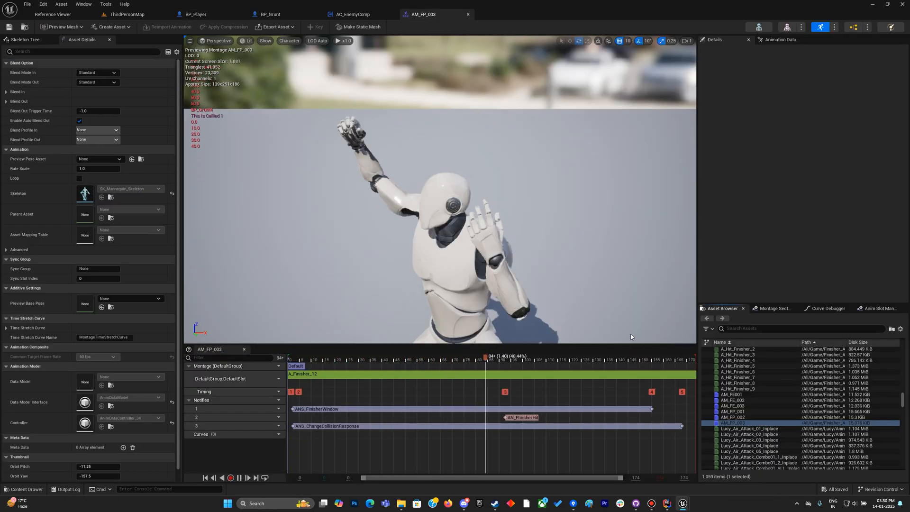
Step: Set the third finisher anim set offset to 160.0 in BP_Player and return to the level
click(195, 14)
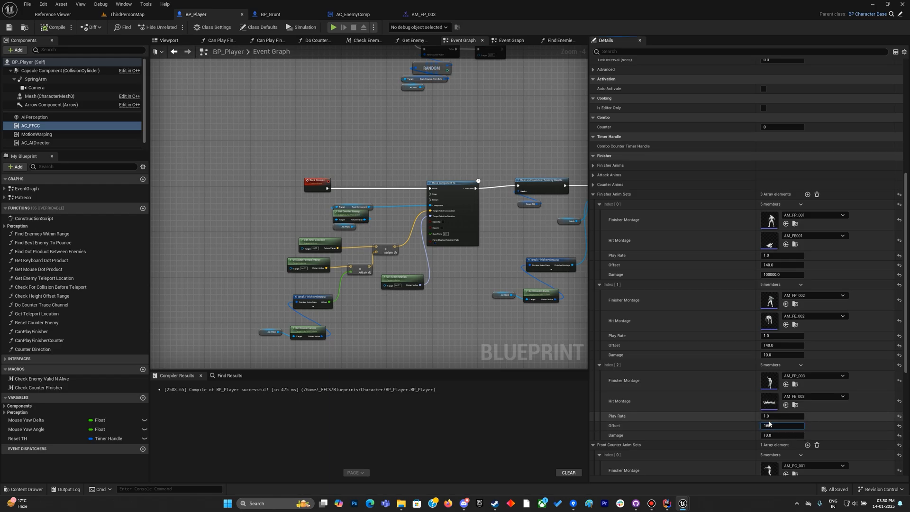
text(160.0)
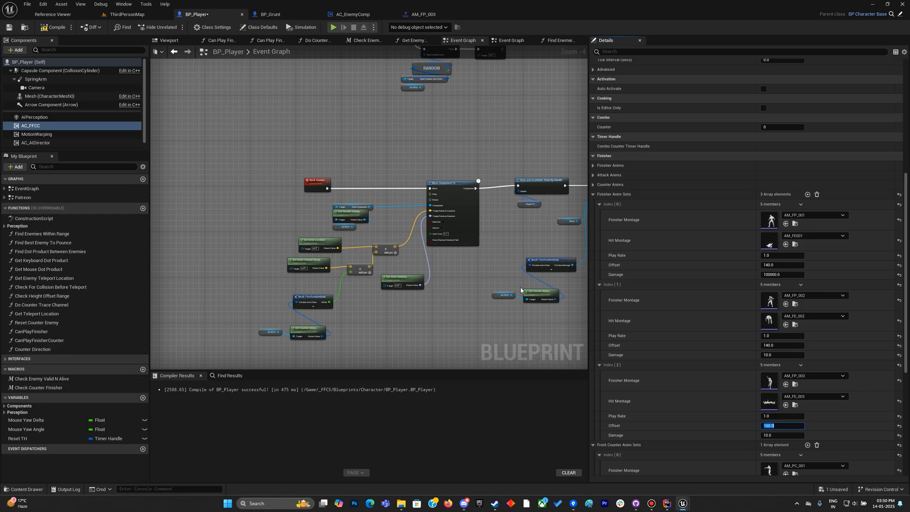
mouse_move(224, 101)
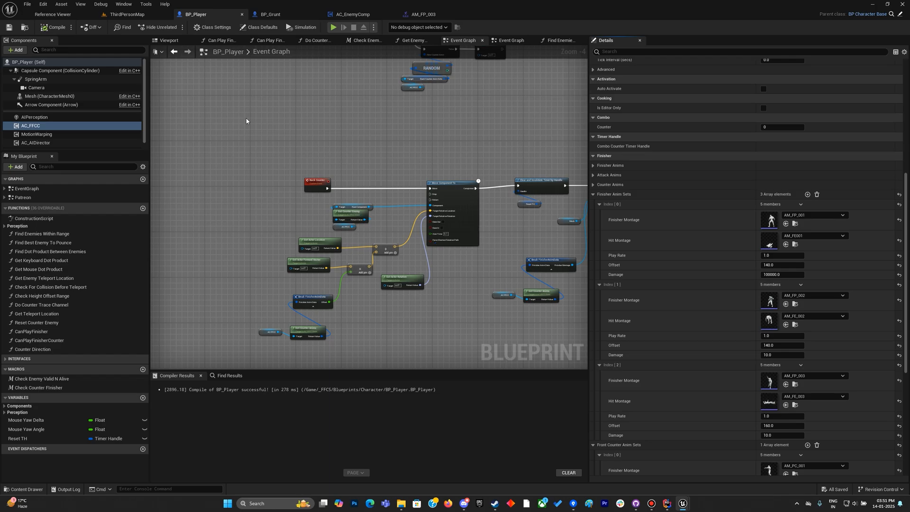
click(123, 14)
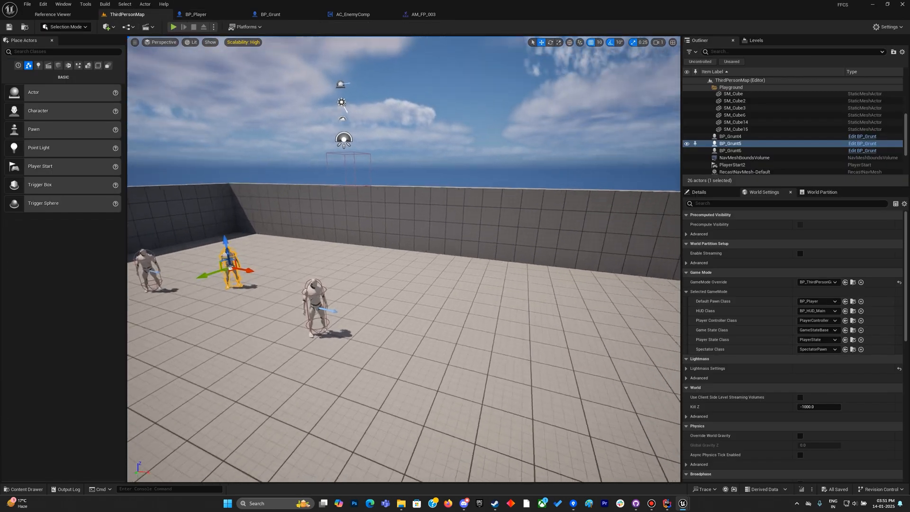